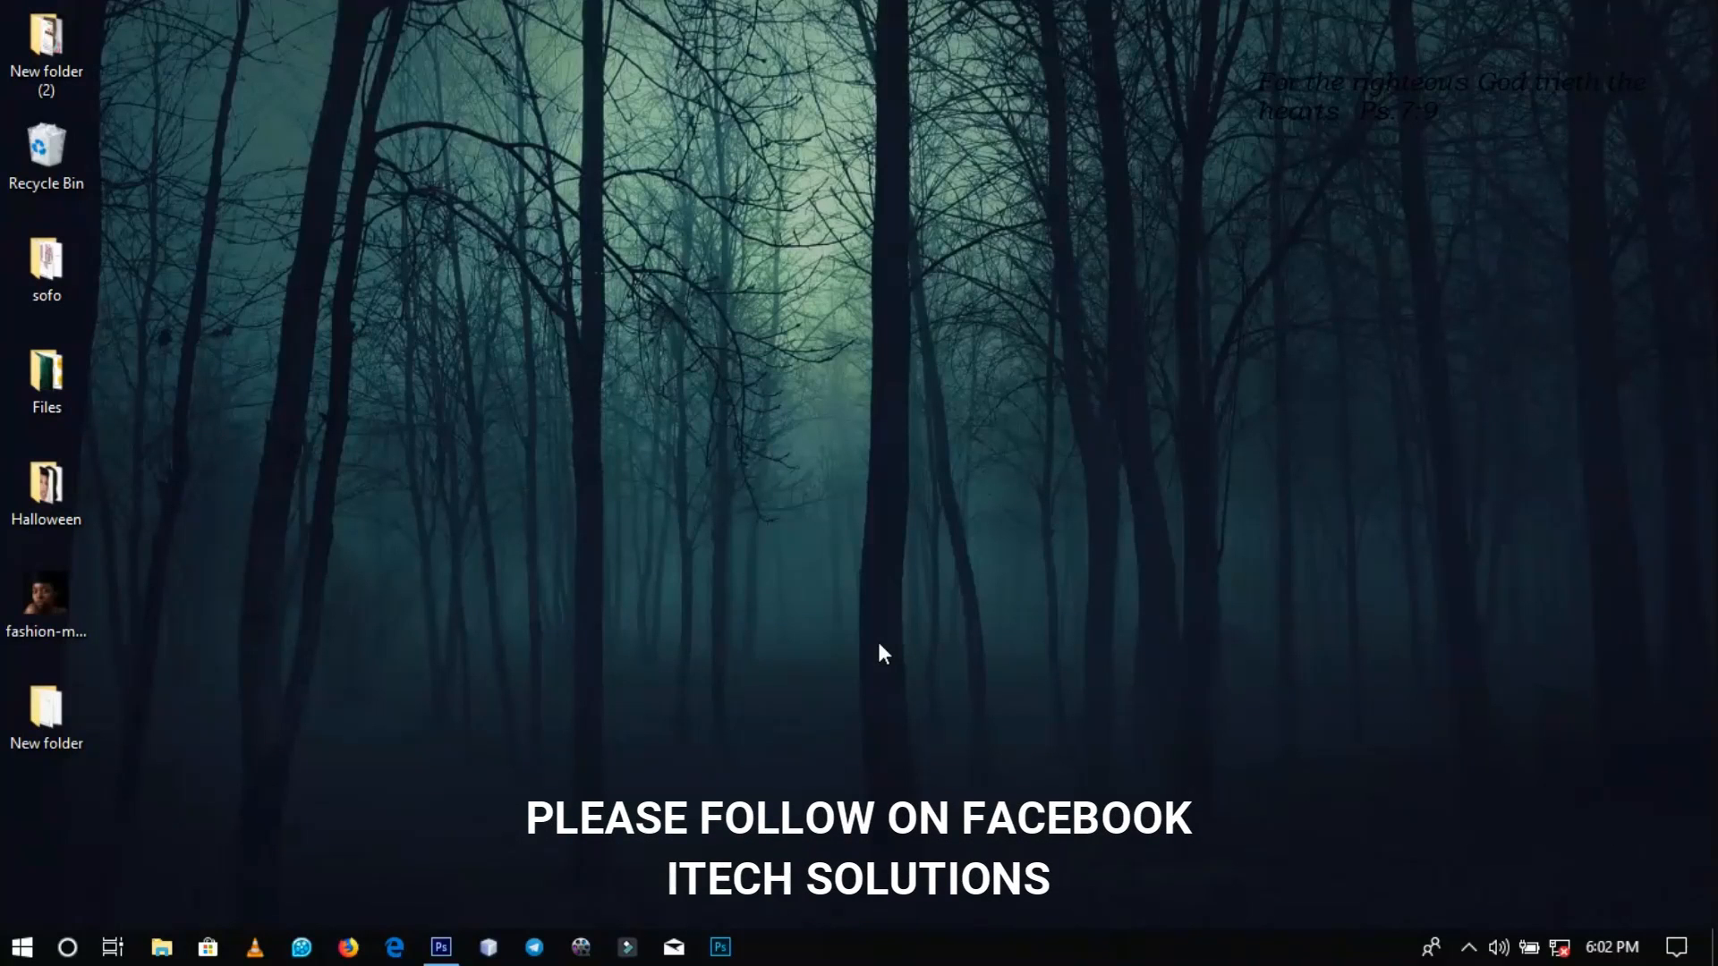
# Refresh the desktop and open the fashion-model portrait in Photoshop CS6.
pyautogui.rightClick(886, 654)
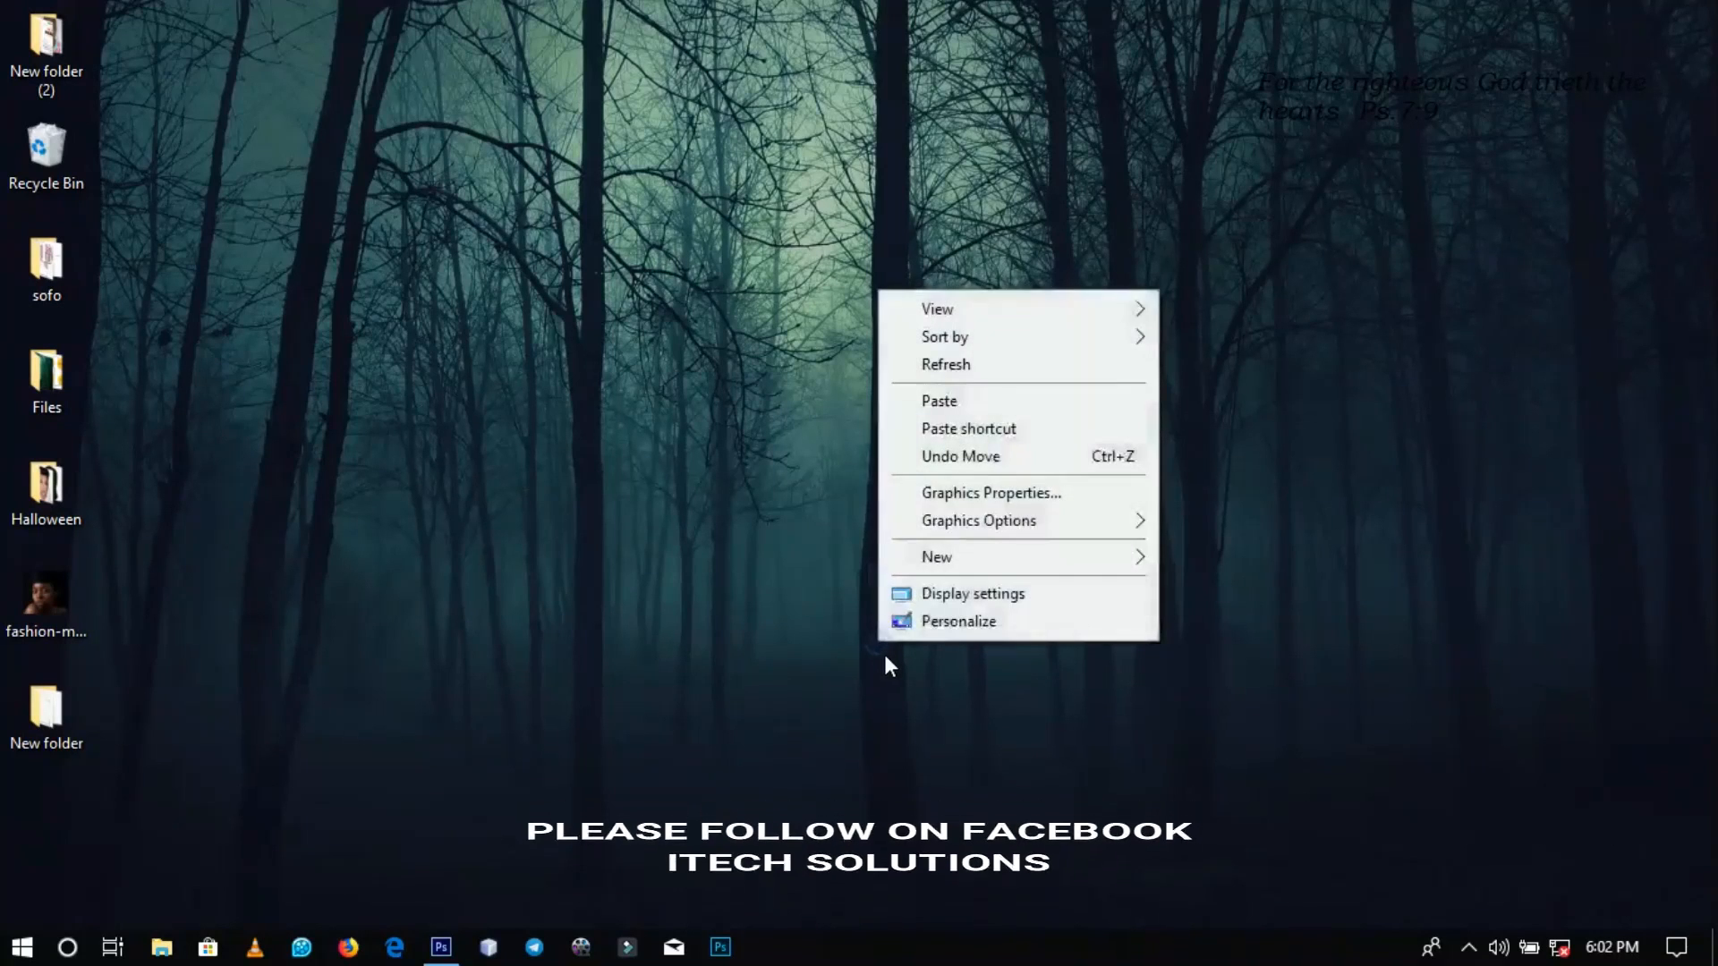
pyautogui.click(47, 600)
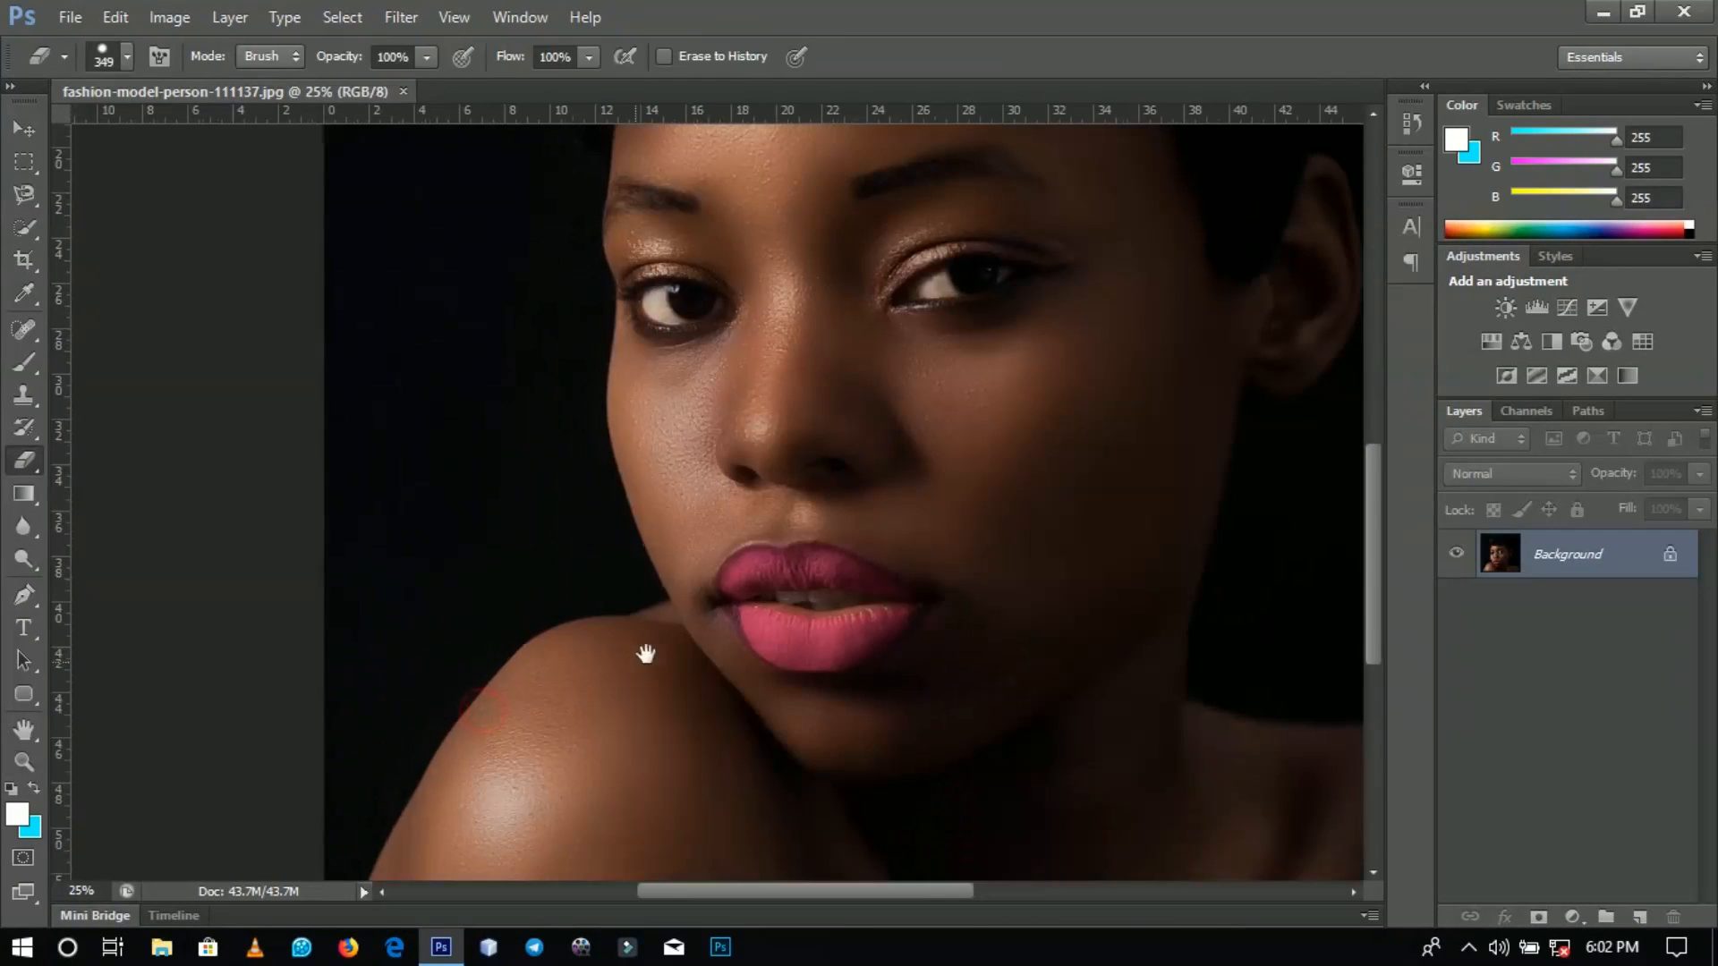
# Pan toward the lips and shoulder and convert the locked background into editable Layer 0.
pyautogui.moveTo(646, 655); pyautogui.dragTo(754, 619)
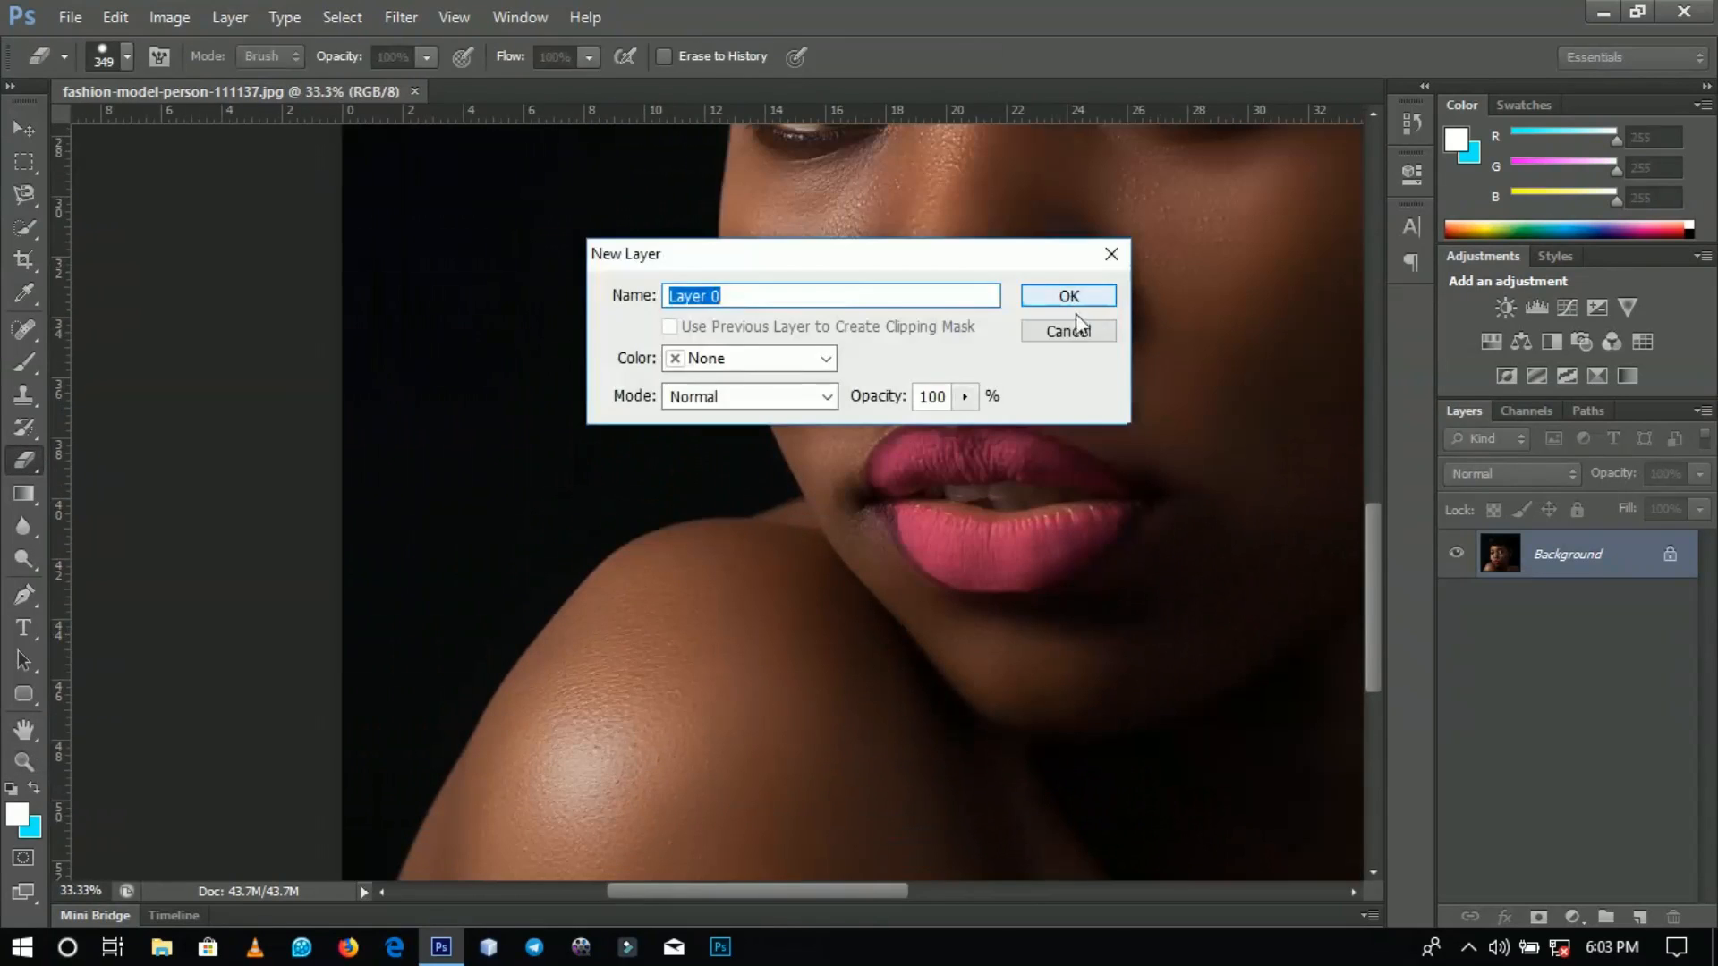
pyautogui.click(1067, 295)
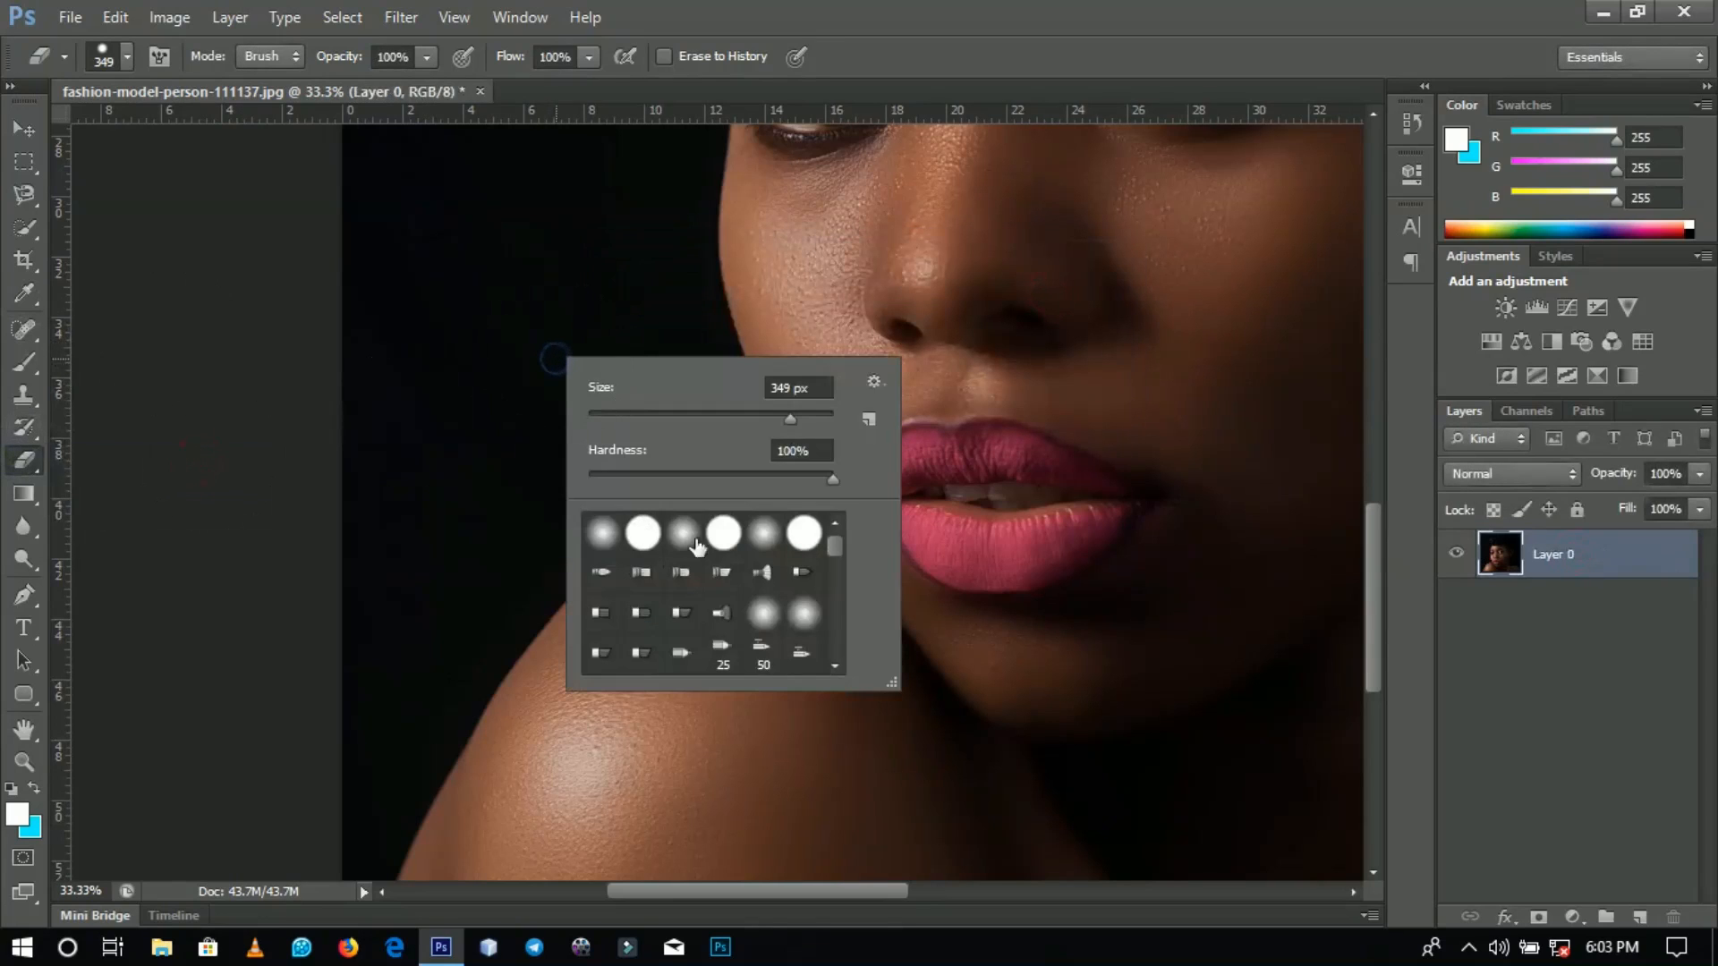
pyautogui.moveTo(867, 504)
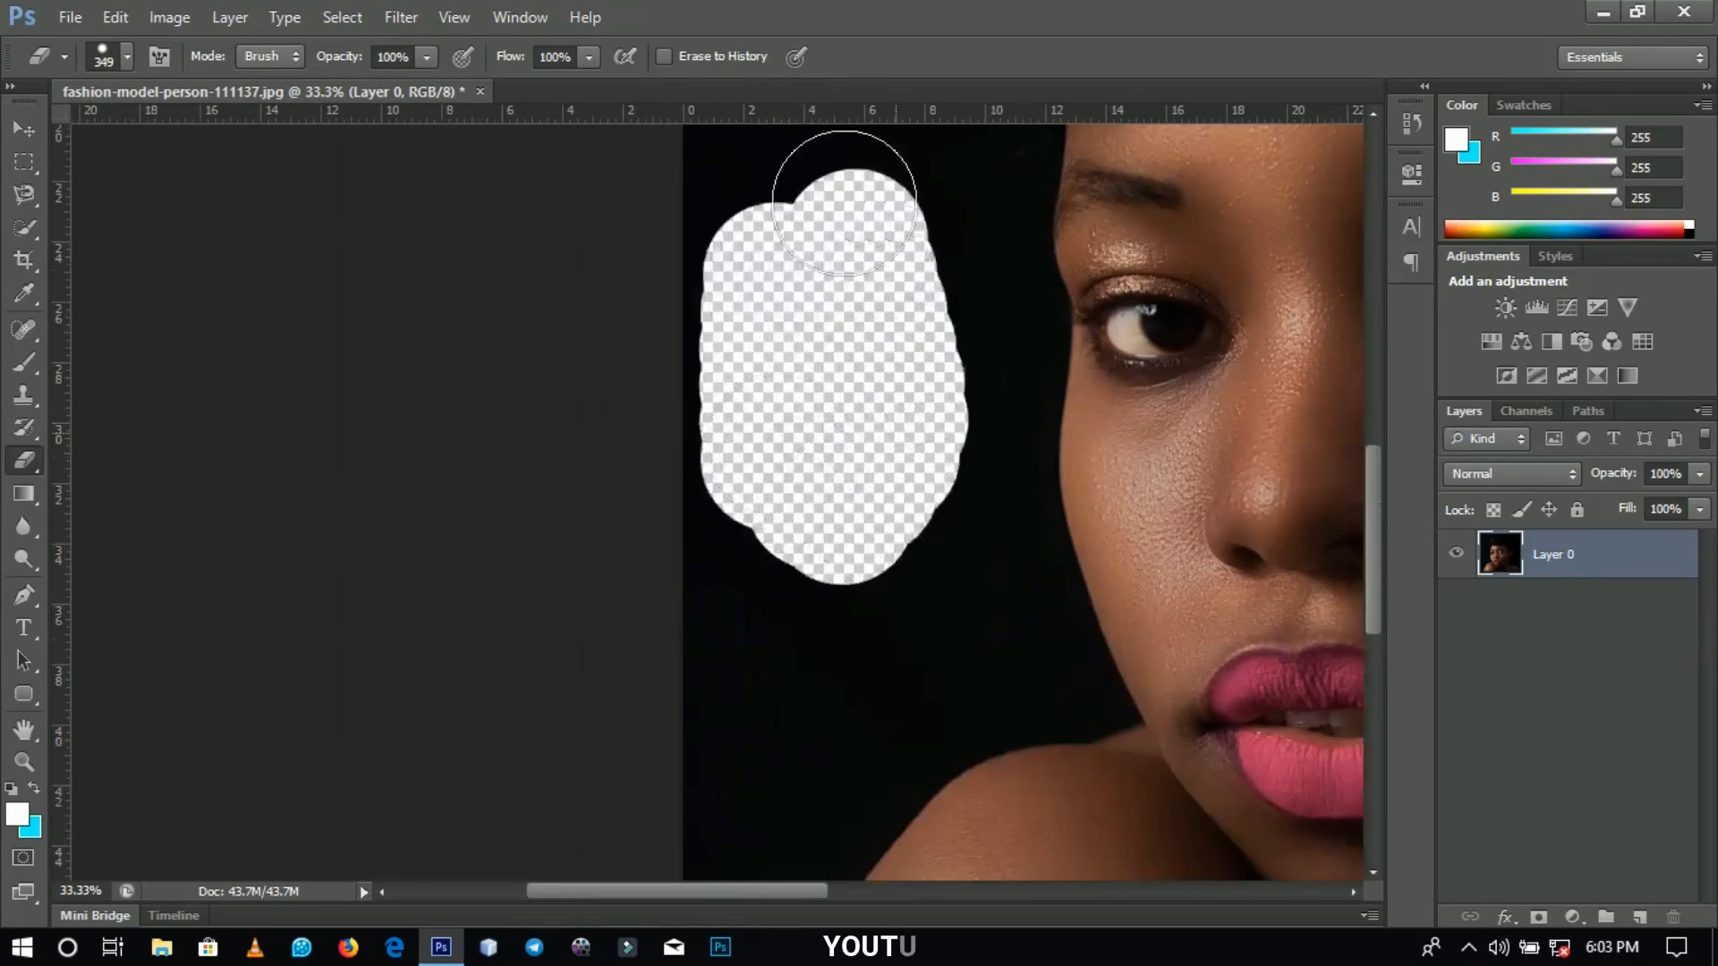
# Erase backdrop beside the face and a band through the hair, then Alt-erase to restore them.
pyautogui.moveTo(843, 203); pyautogui.dragTo(871, 406)
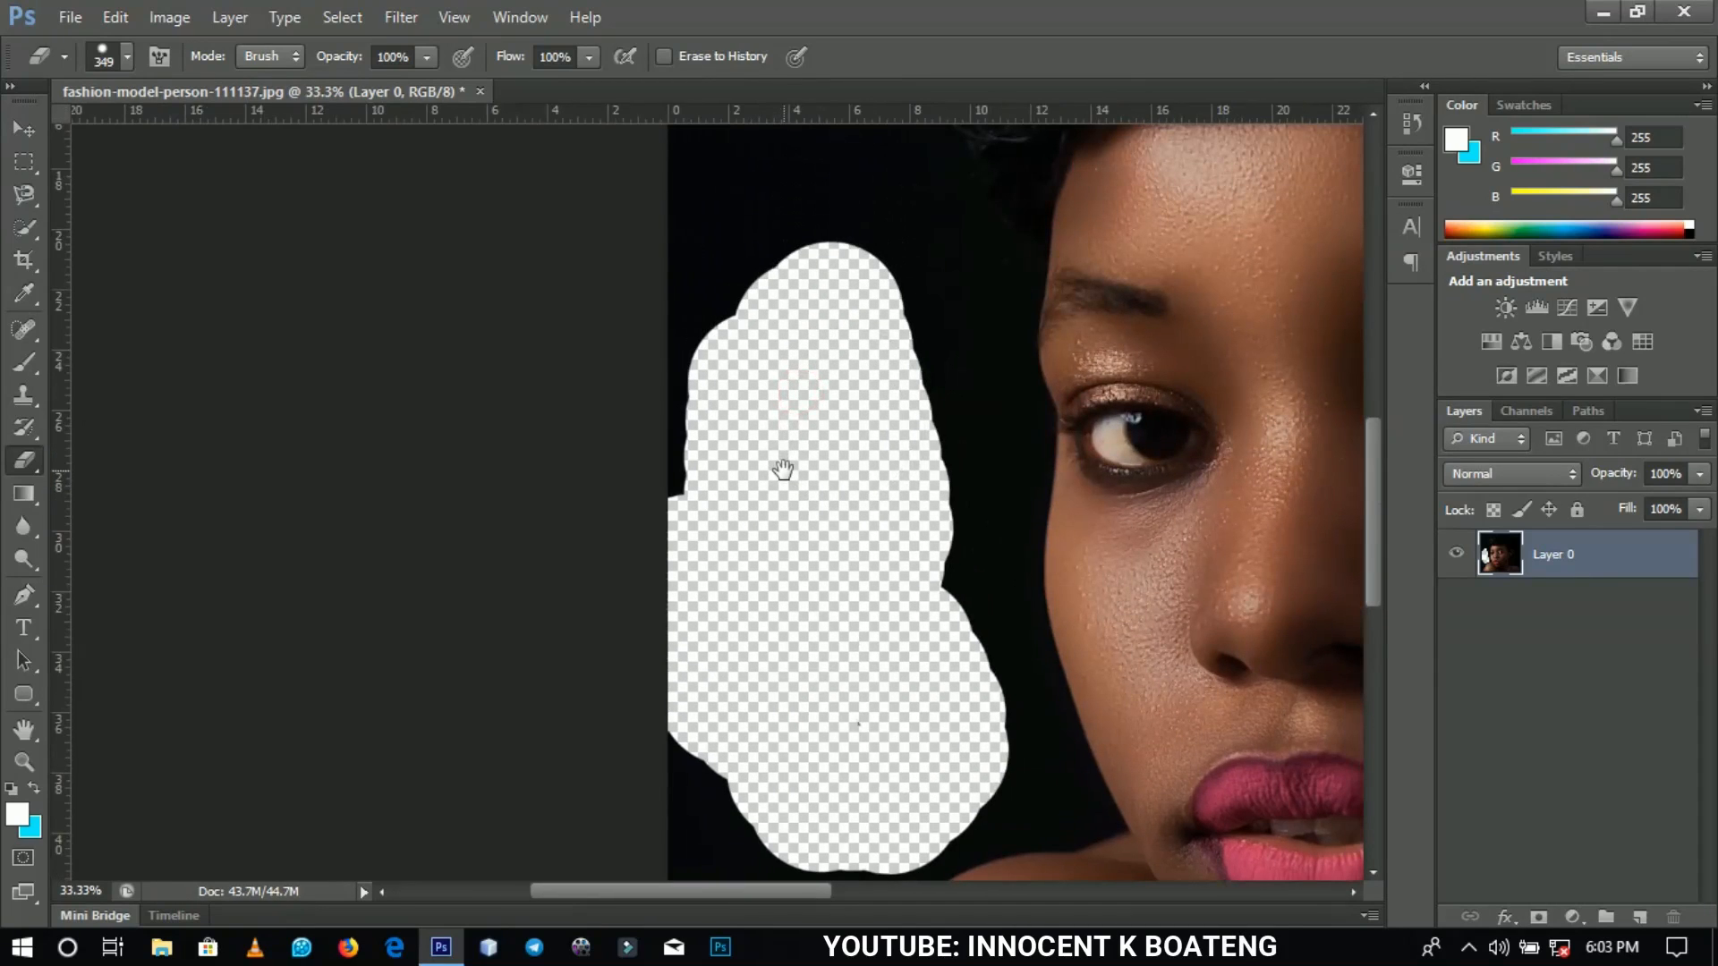
pyautogui.moveTo(859, 356)
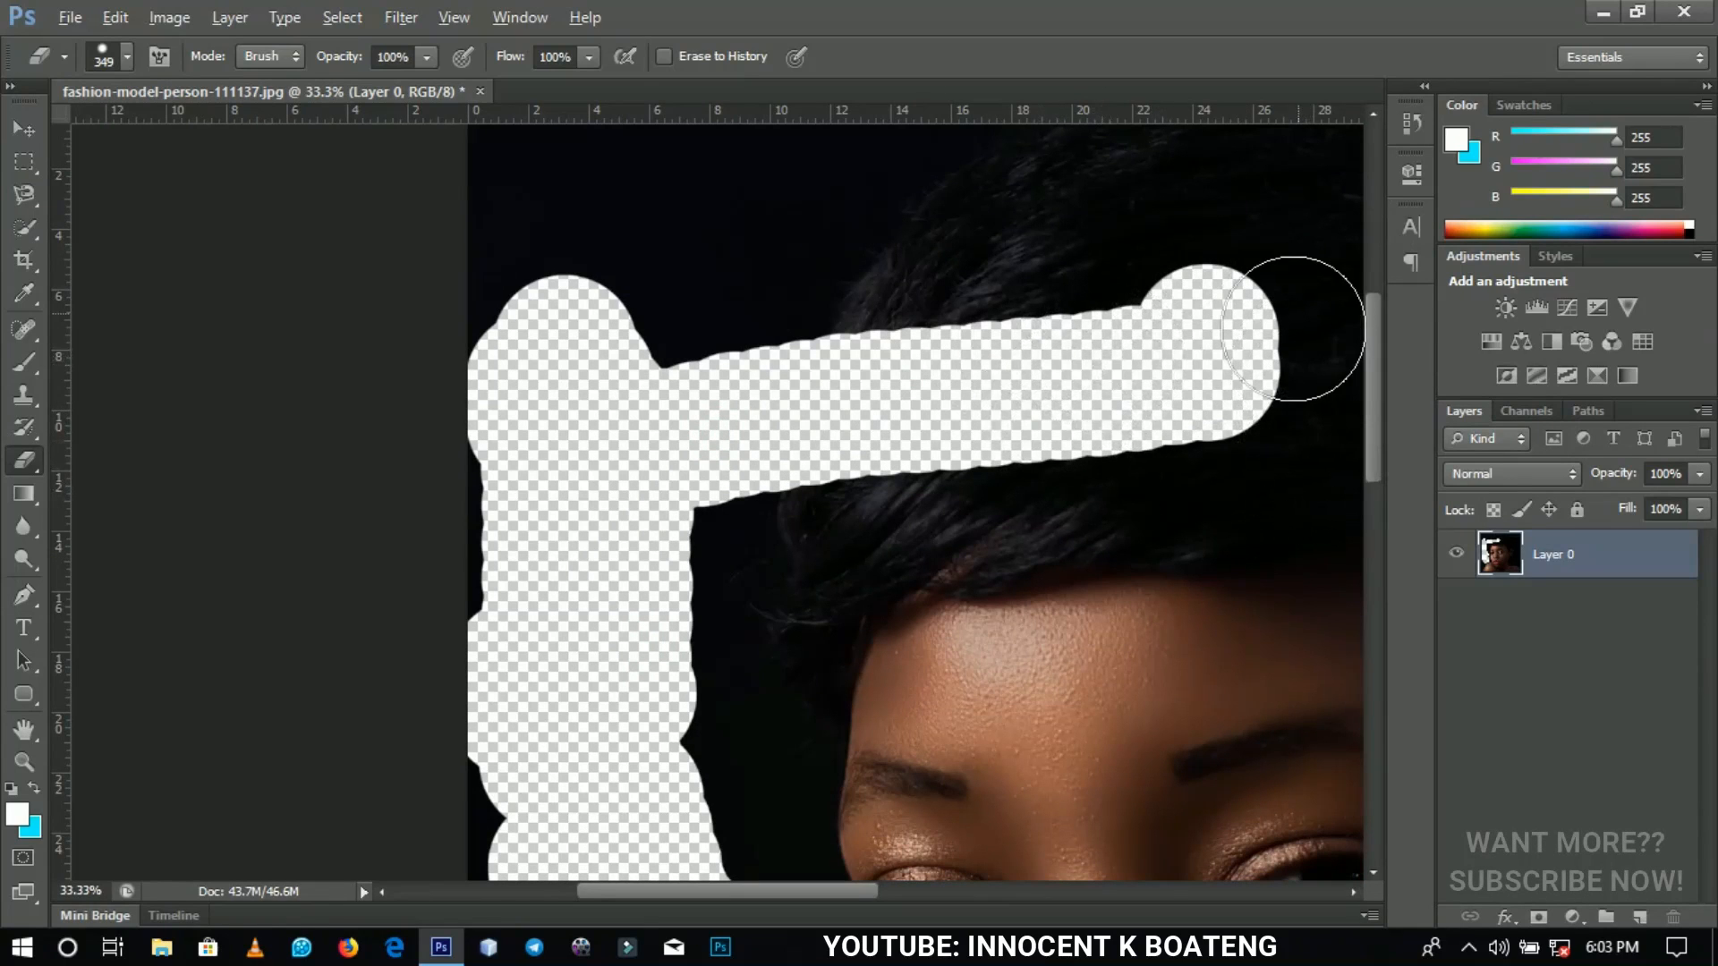
pyautogui.moveTo(1292, 329); pyautogui.dragTo(1129, 351)
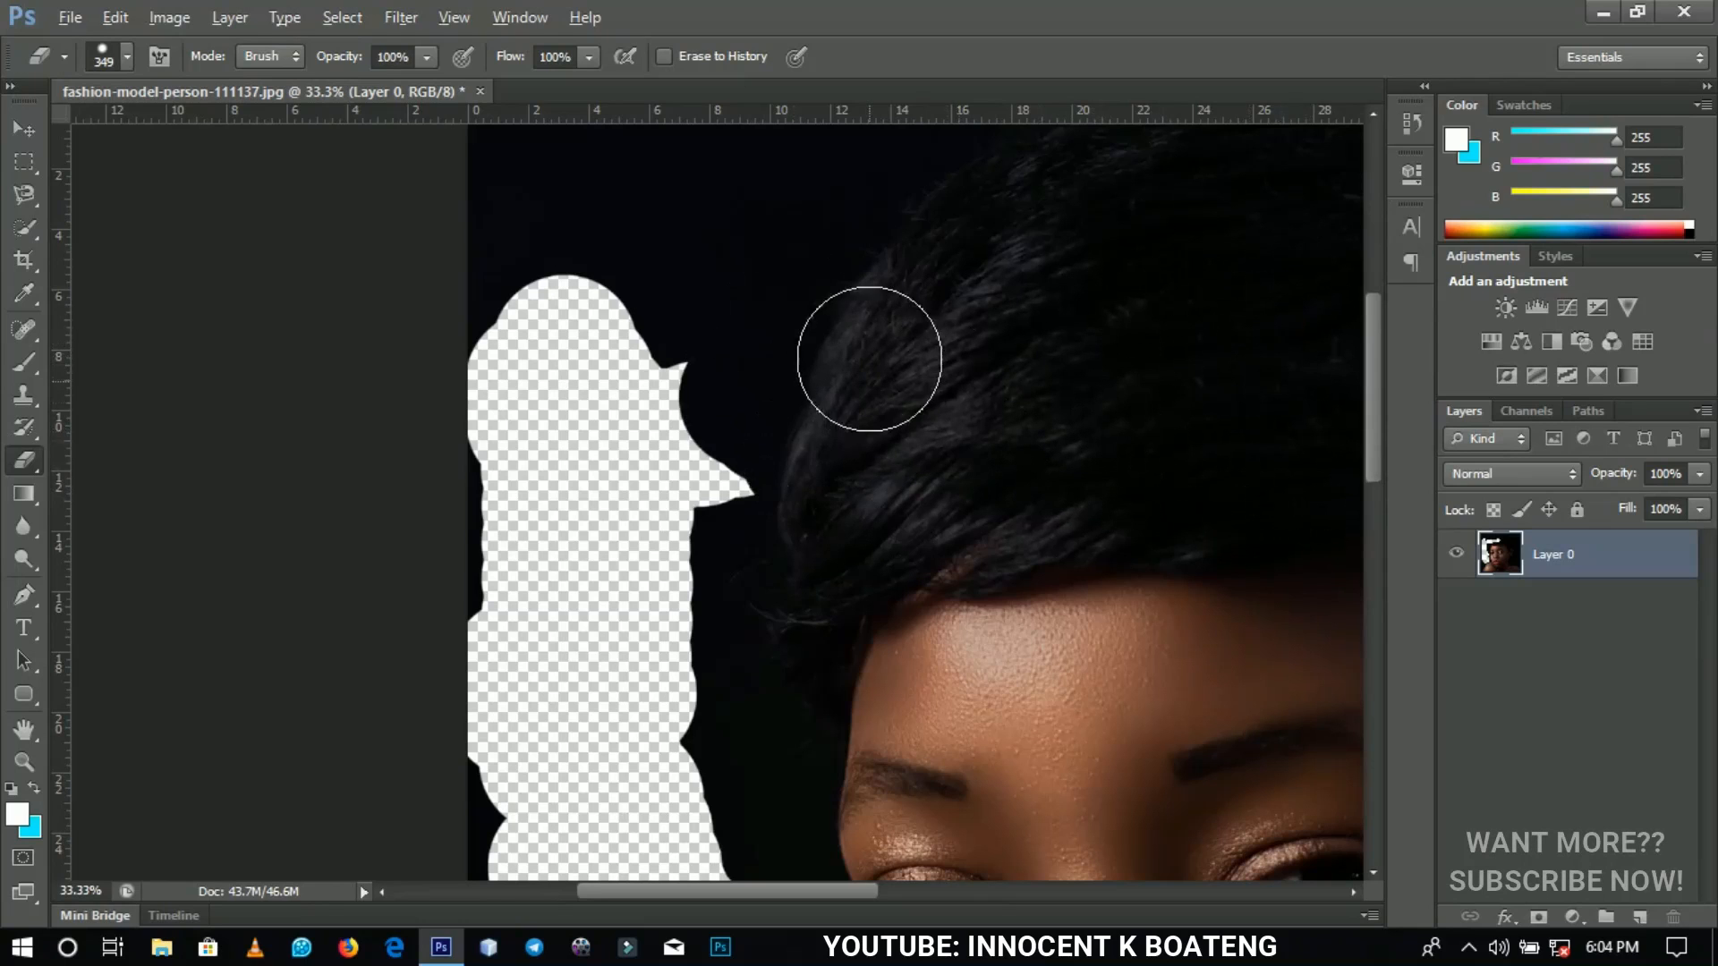
pyautogui.moveTo(870, 358); pyautogui.dragTo(548, 383)
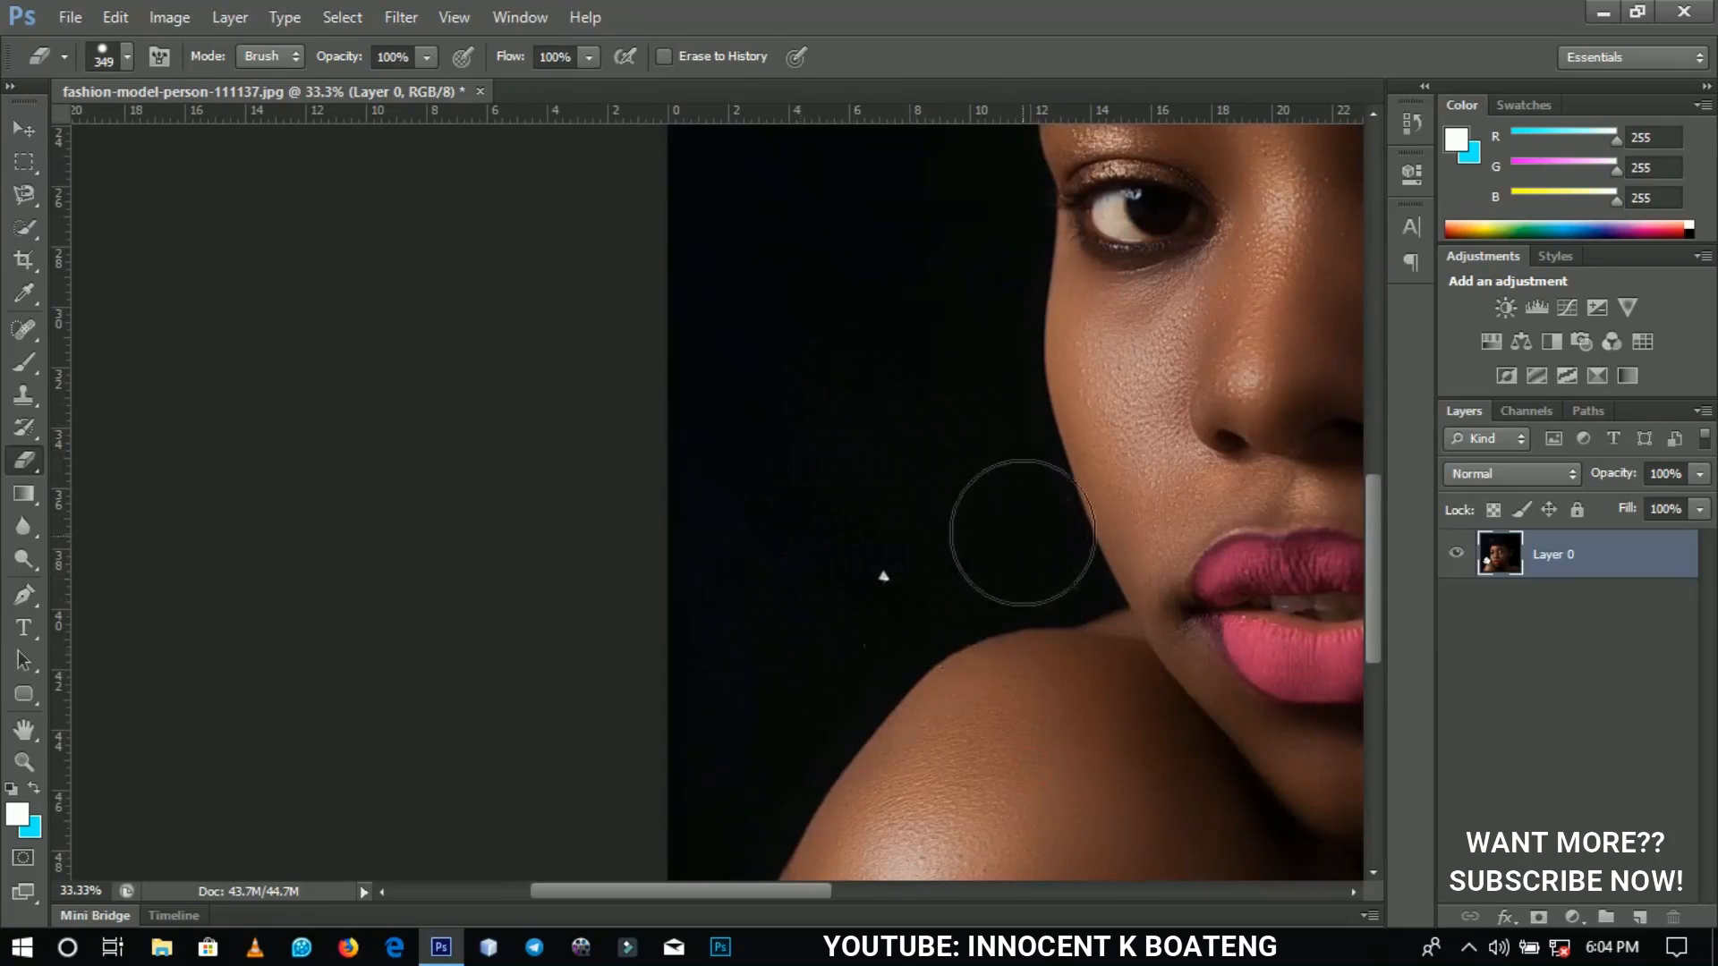
pyautogui.moveTo(807, 601)
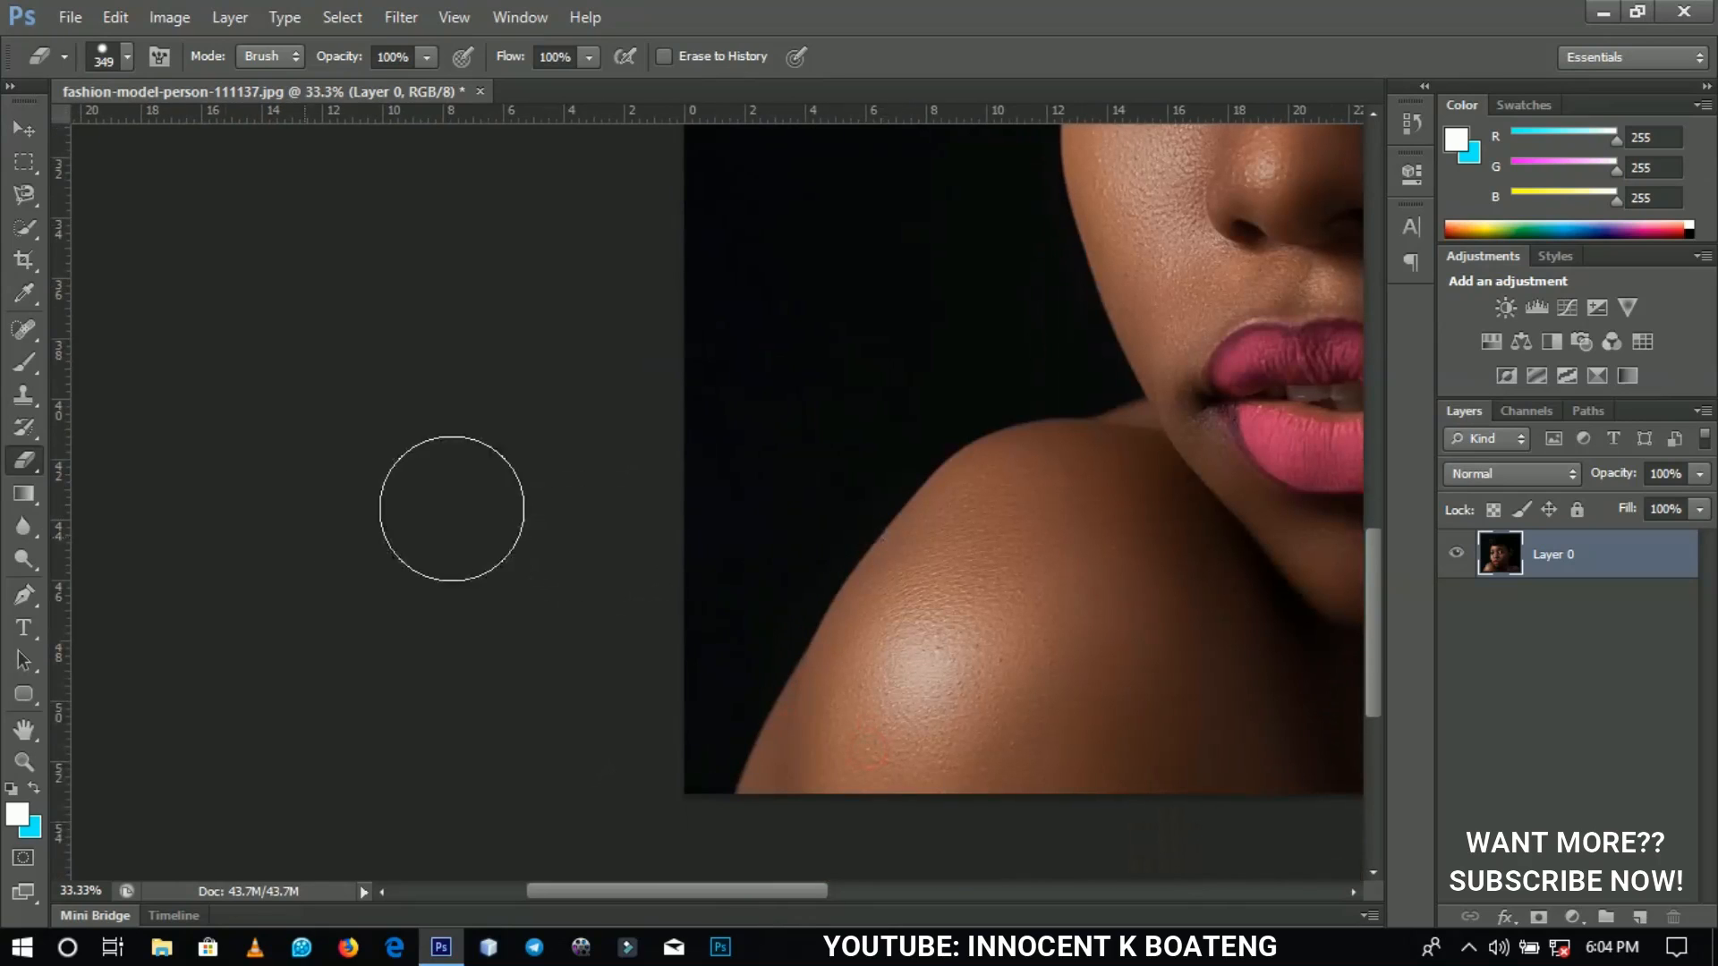
# Choose the freehand Lasso Tool from the lasso flyout to select the area beside the face.
pyautogui.click(23, 193)
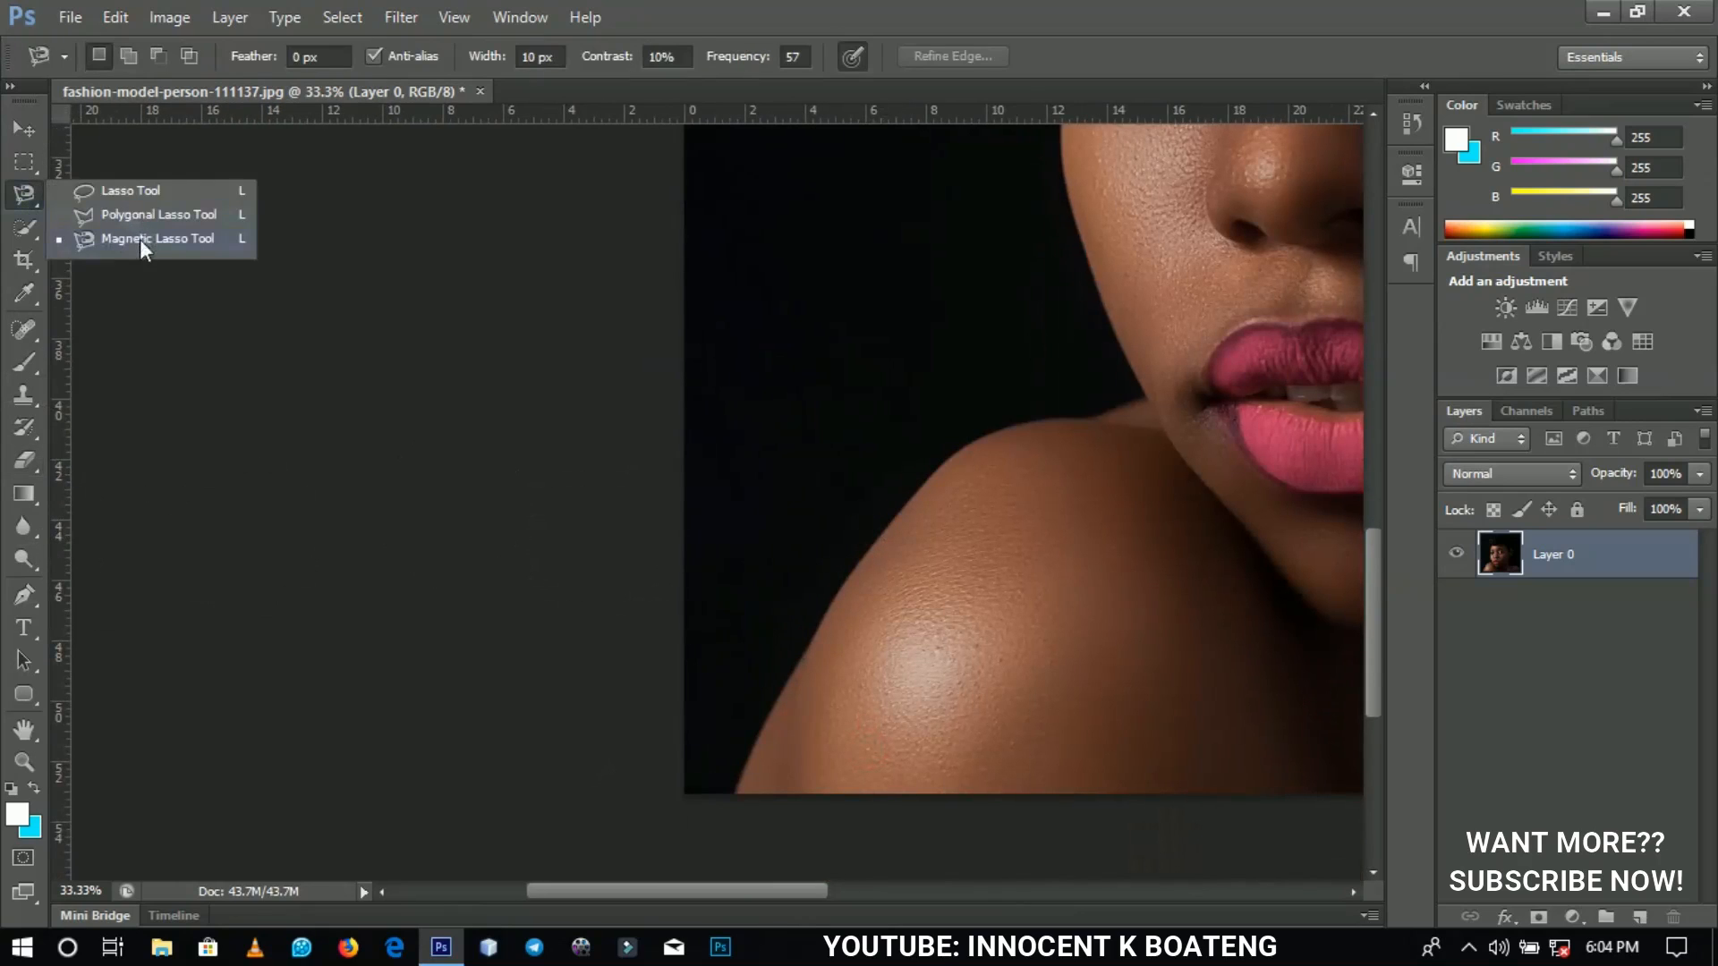
pyautogui.click(158, 238)
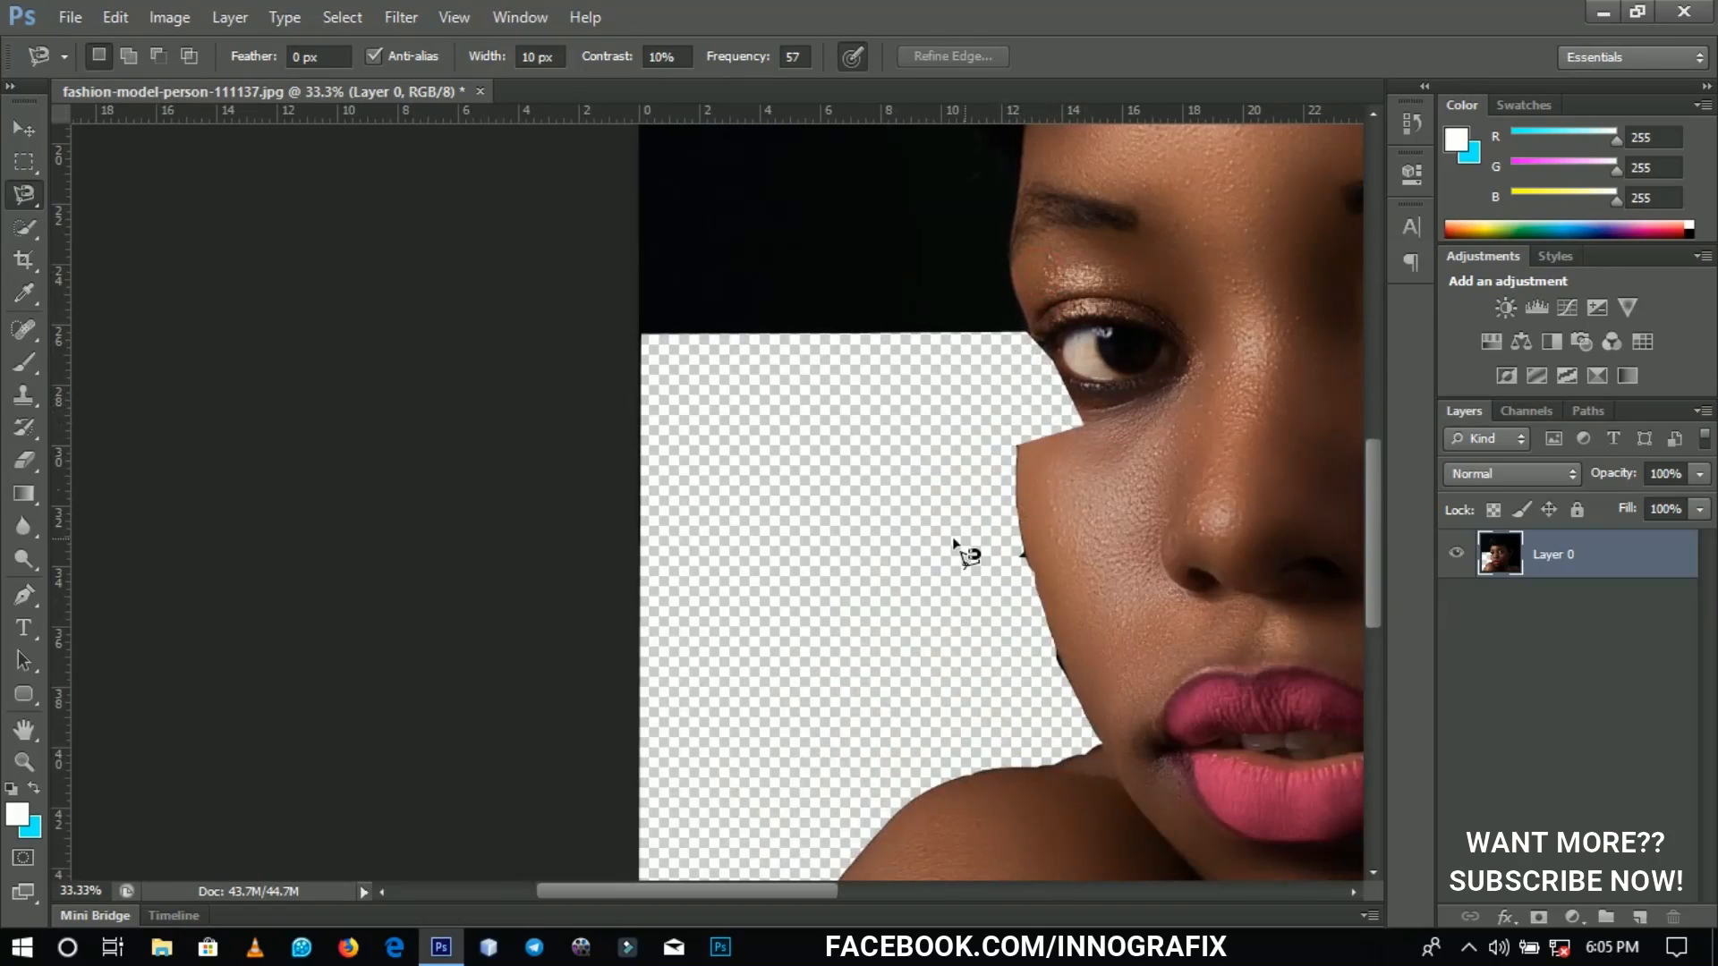
pyautogui.moveTo(98, 394)
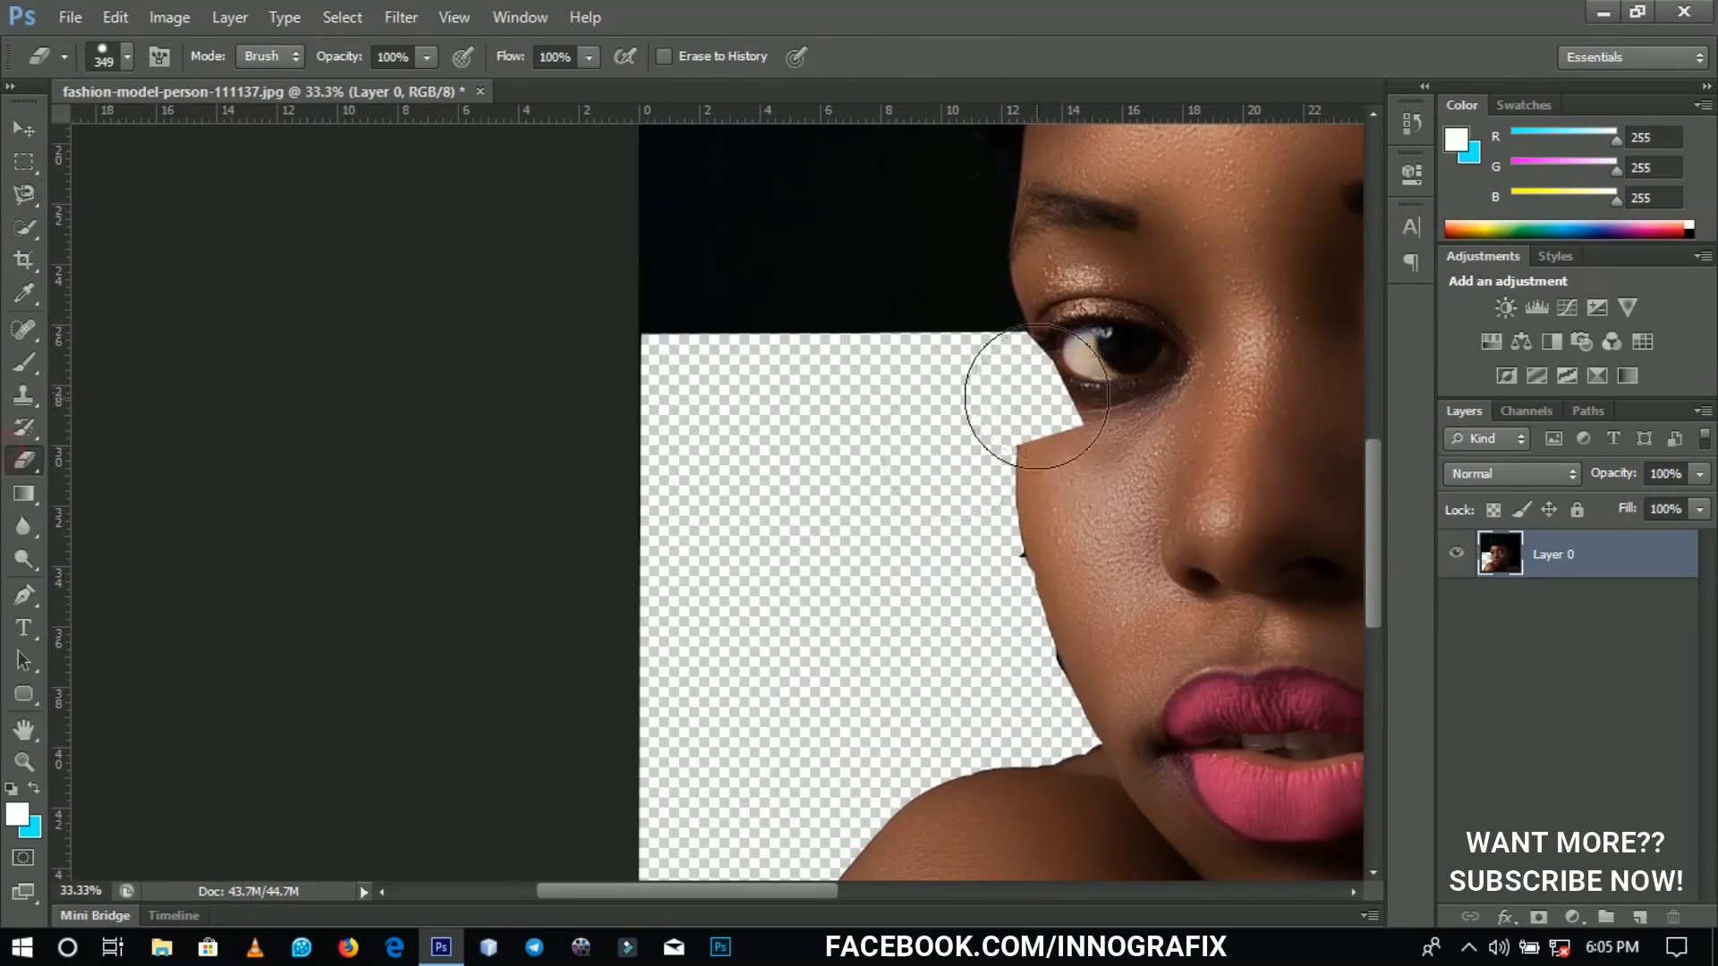
# Alt-erase over the cut-out near the eye, cheek, chin and shoulder to restore the dark backdrop.
pyautogui.moveTo(1031, 393); pyautogui.dragTo(936, 329)
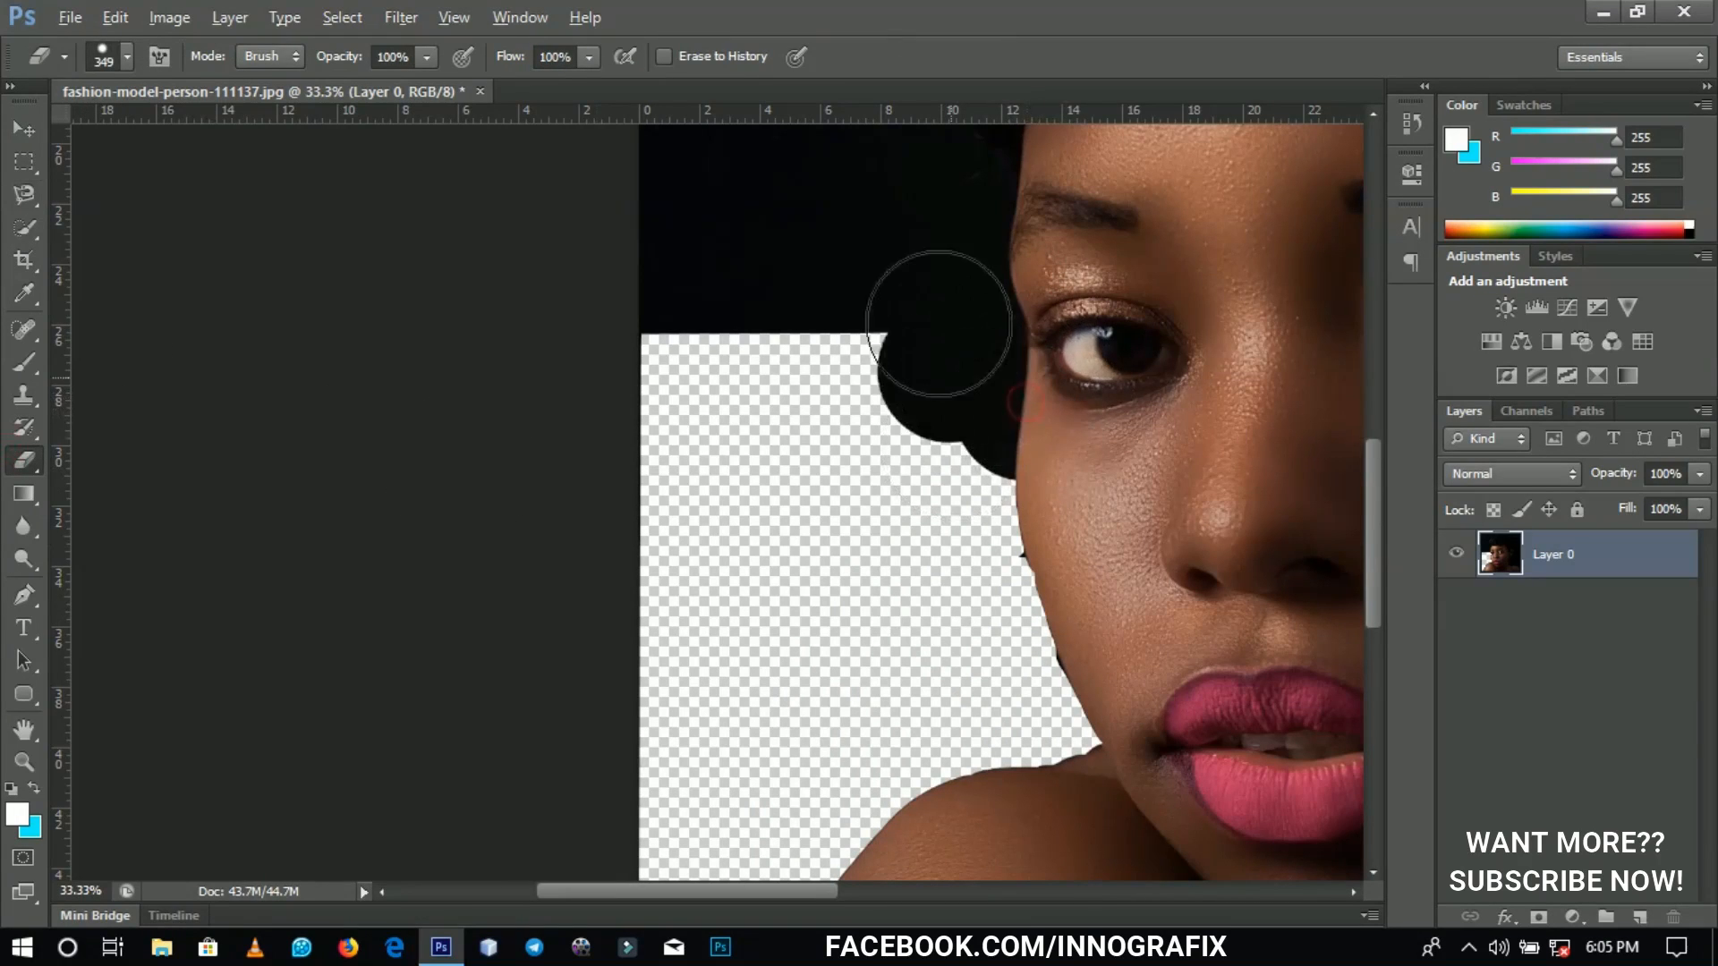
pyautogui.moveTo(936, 324); pyautogui.dragTo(964, 729)
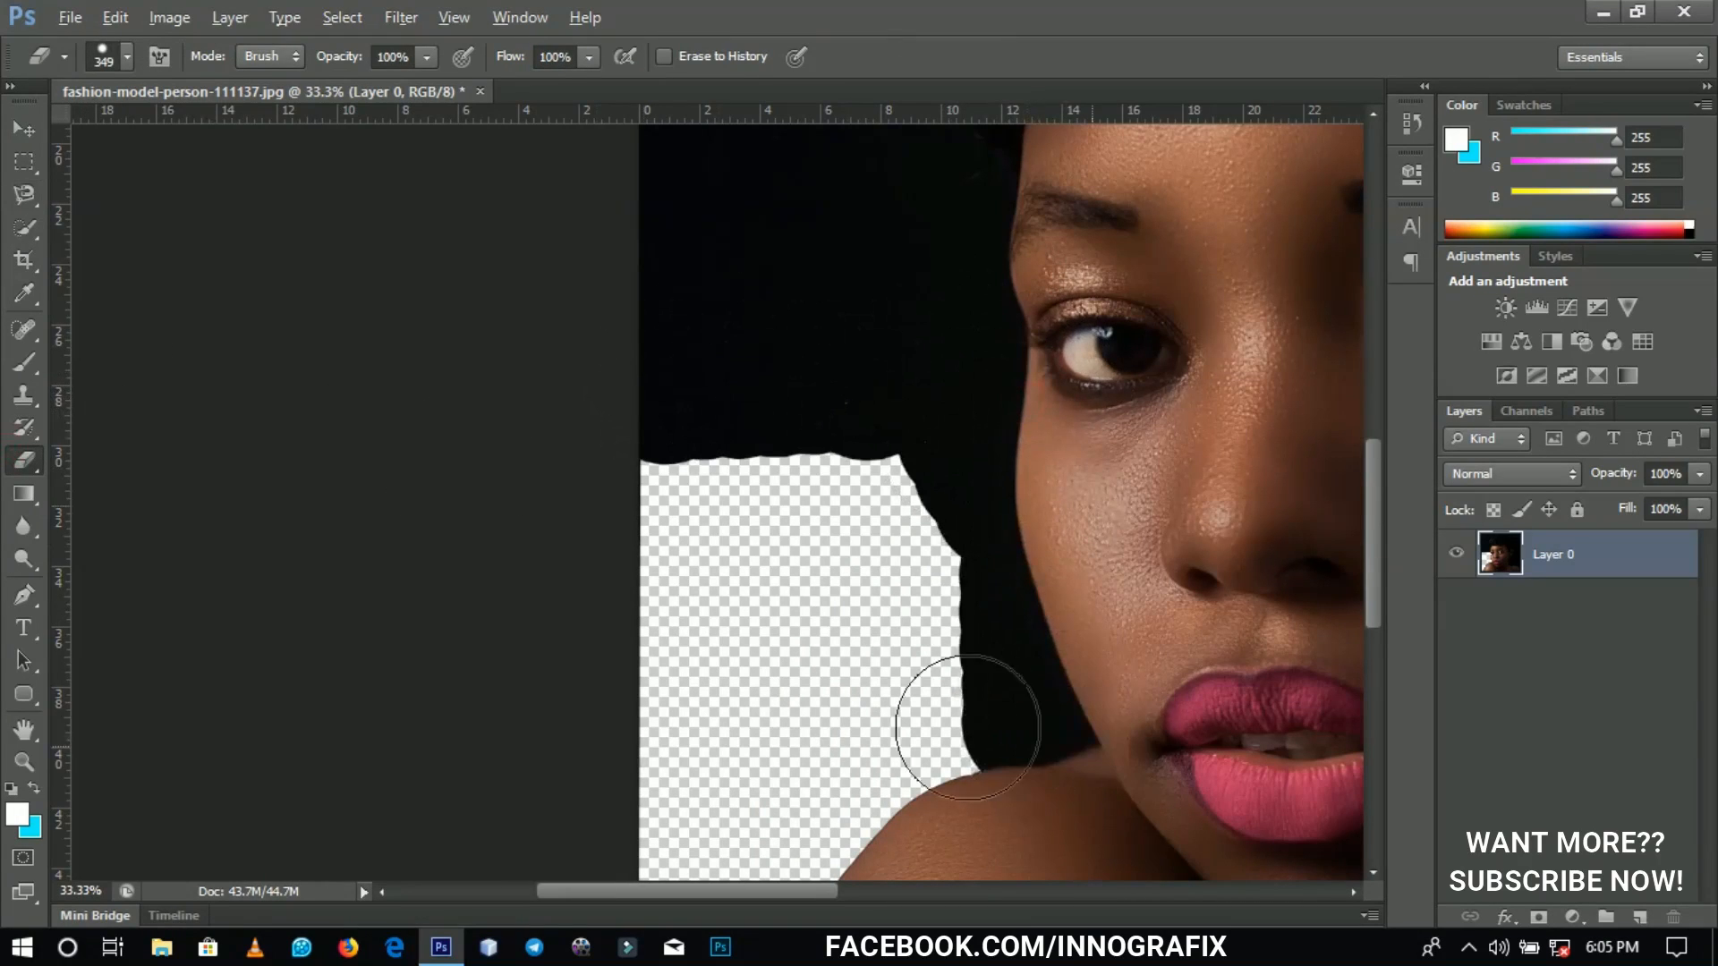
pyautogui.moveTo(965, 729); pyautogui.dragTo(728, 624)
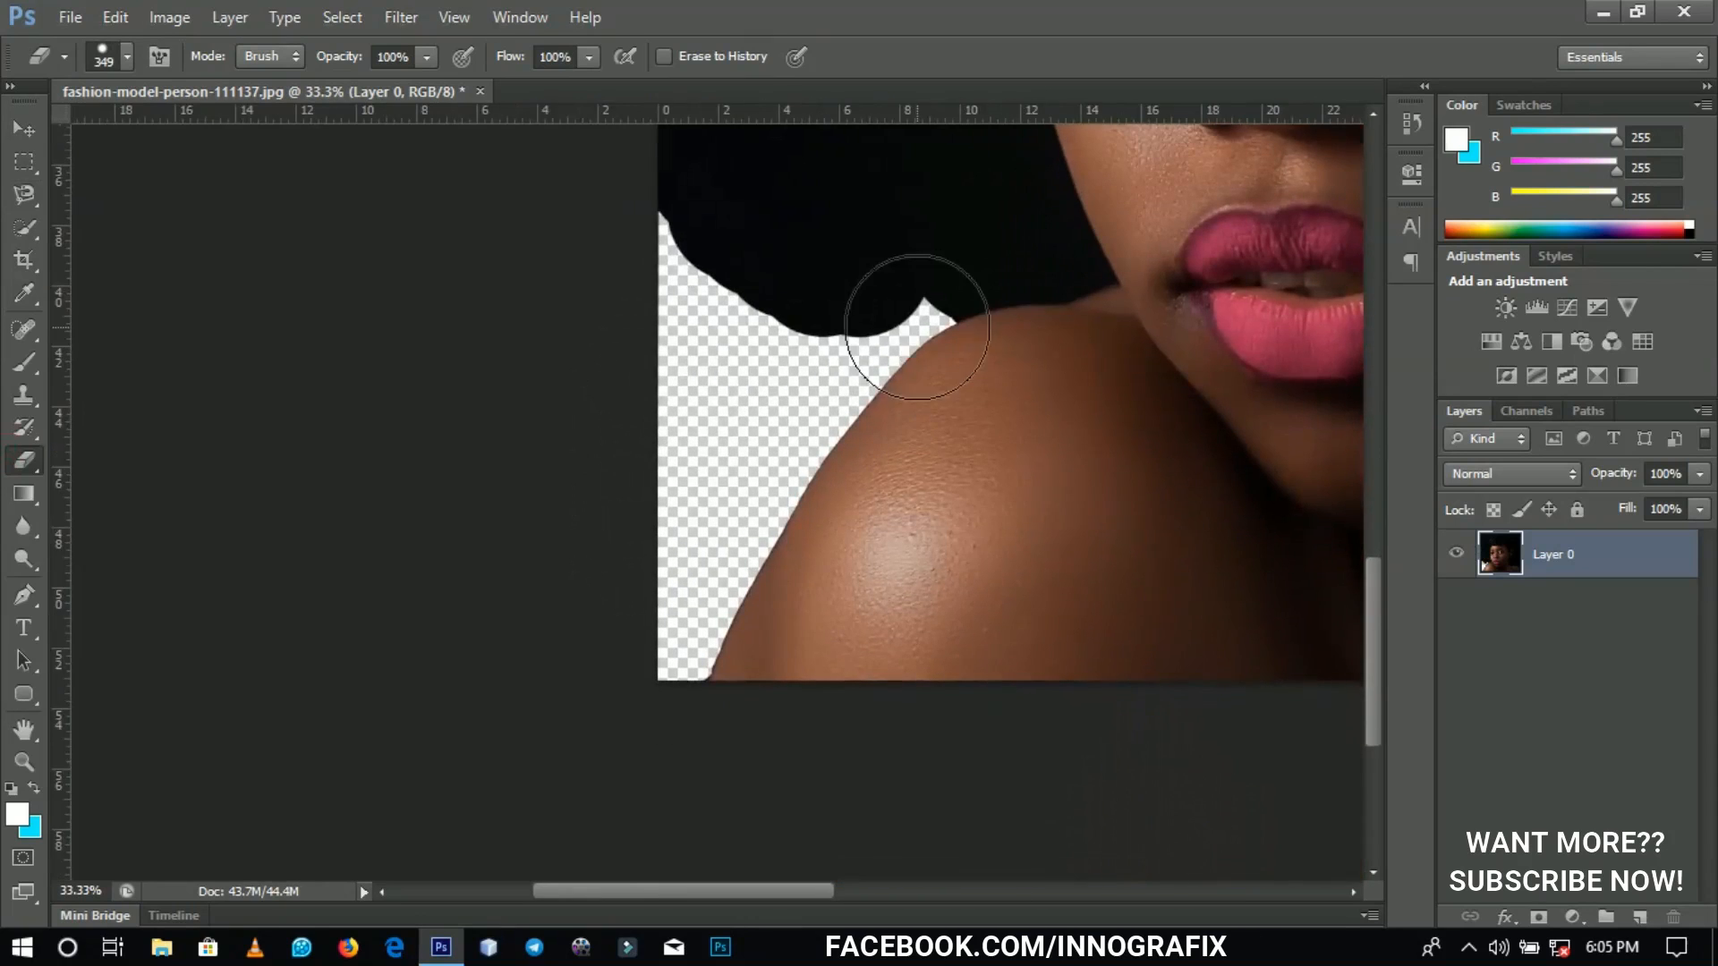
pyautogui.moveTo(918, 329); pyautogui.dragTo(691, 318)
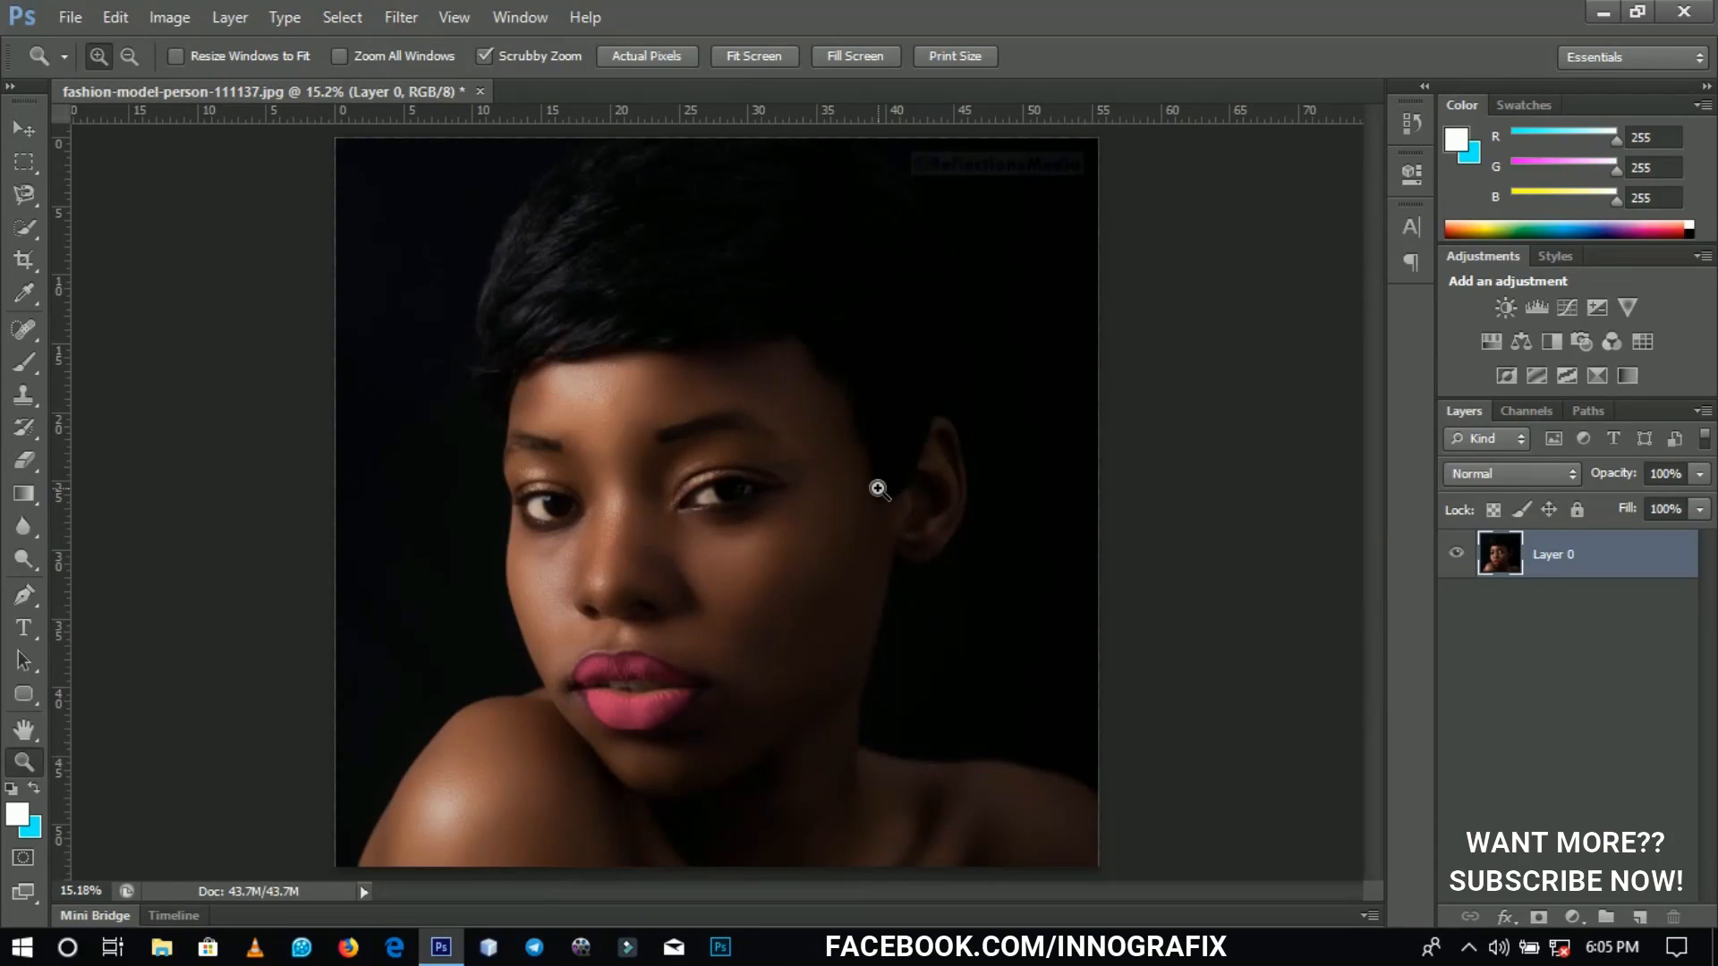
pyautogui.moveTo(419, 456)
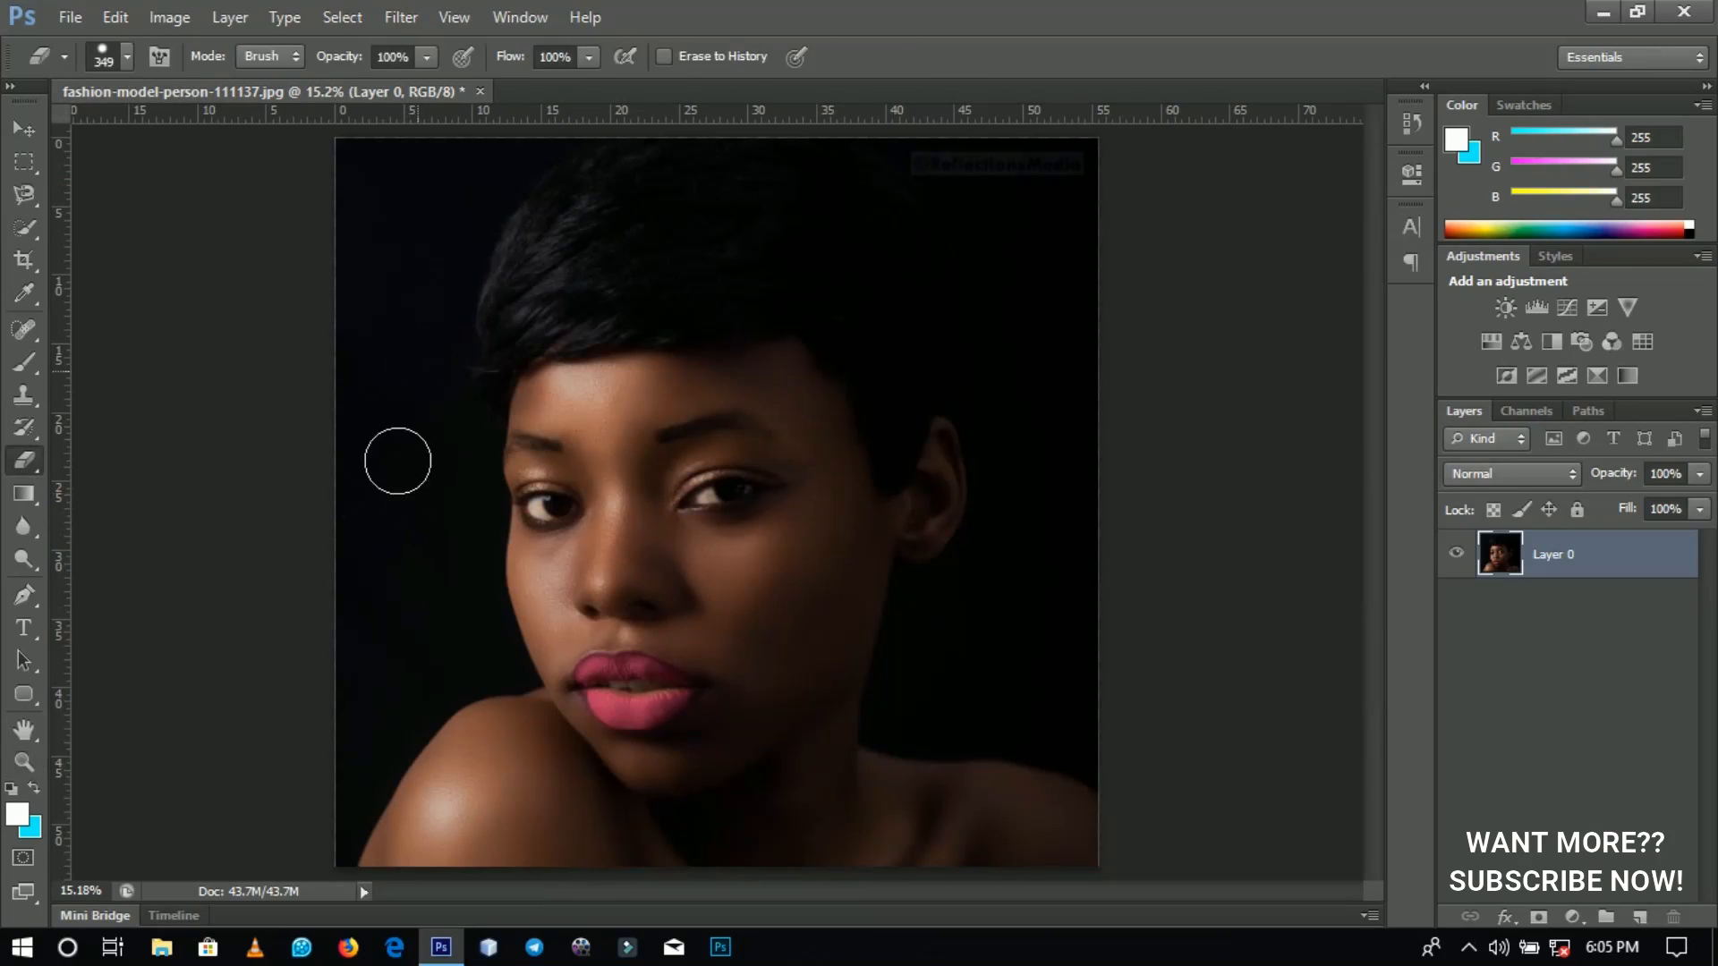
# Erase a tall strip of dark backdrop down the portrait's left edge.
pyautogui.moveTo(388, 236); pyautogui.dragTo(383, 646)
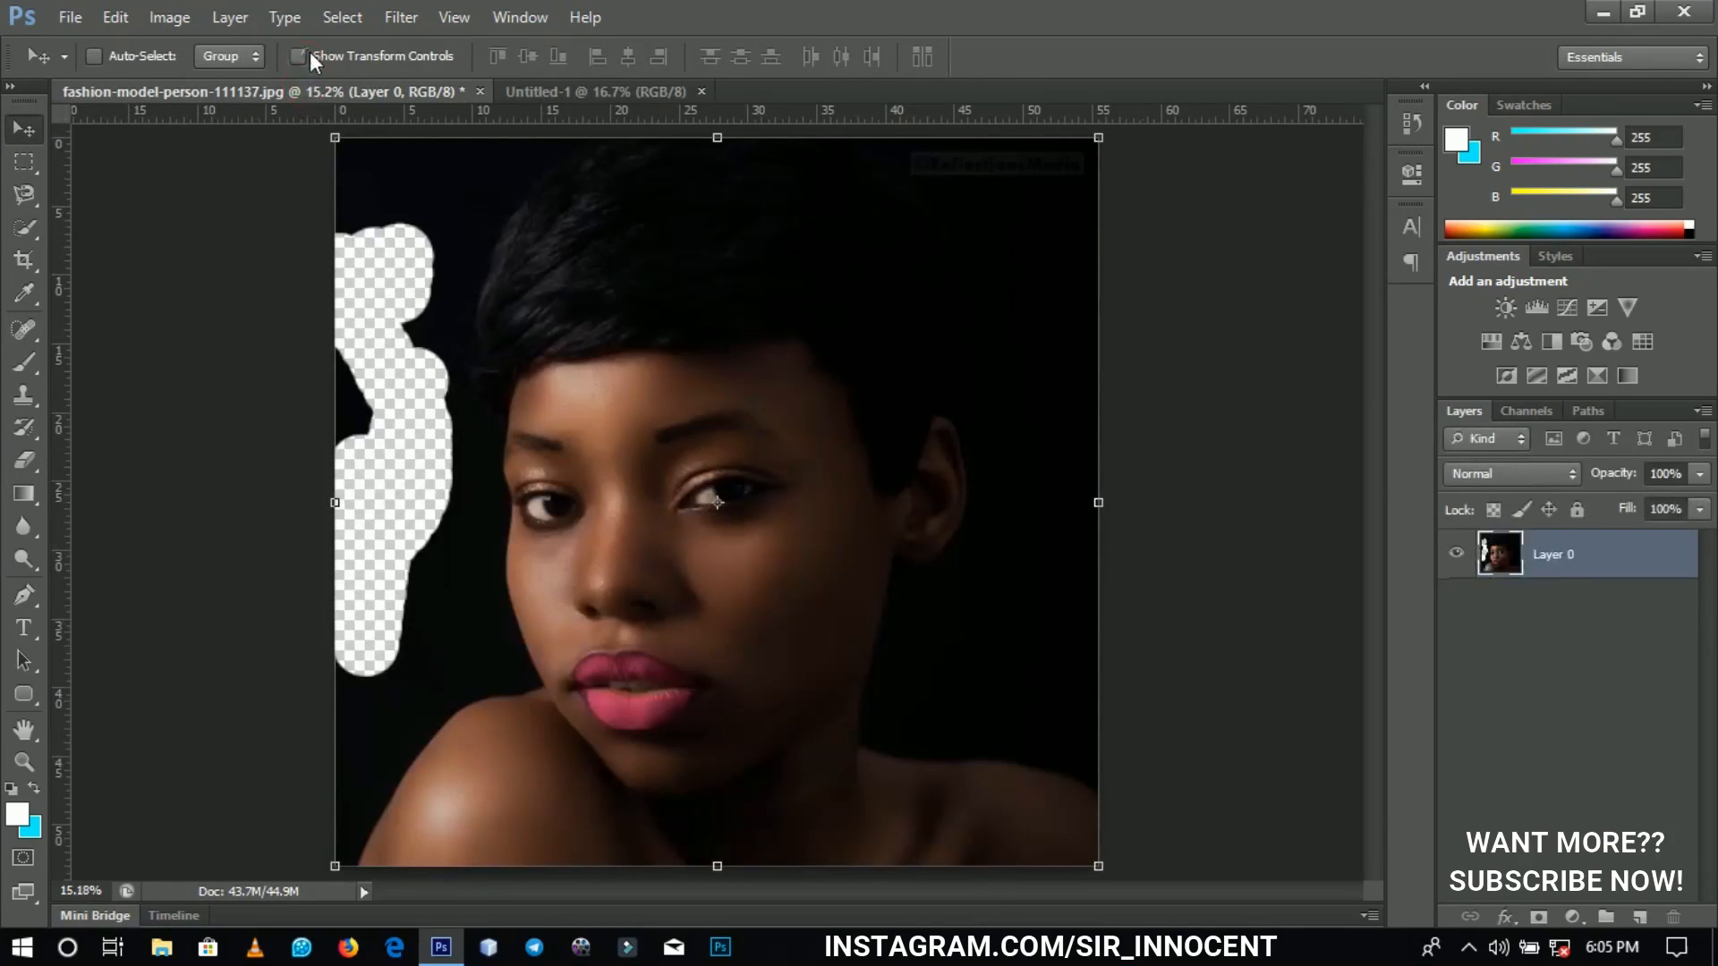
# In Untitled-1, erase the left backdrop and a band across the hair above the eye.
pyautogui.click(600, 91)
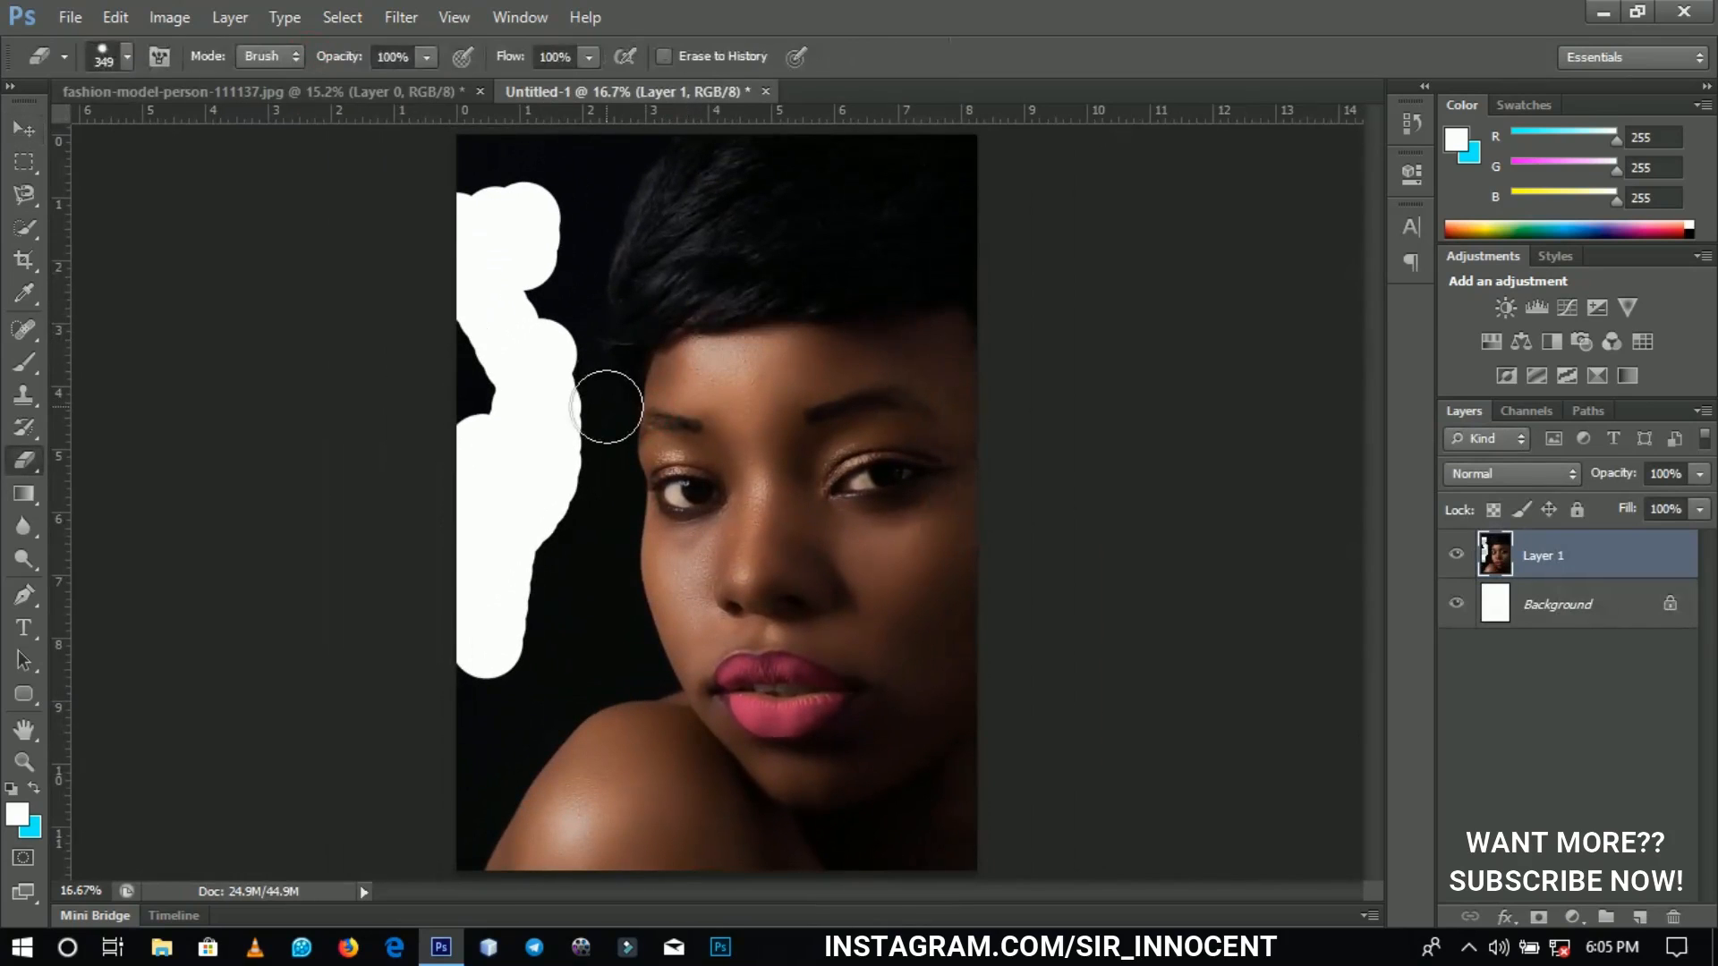
pyautogui.moveTo(609, 406); pyautogui.dragTo(487, 208)
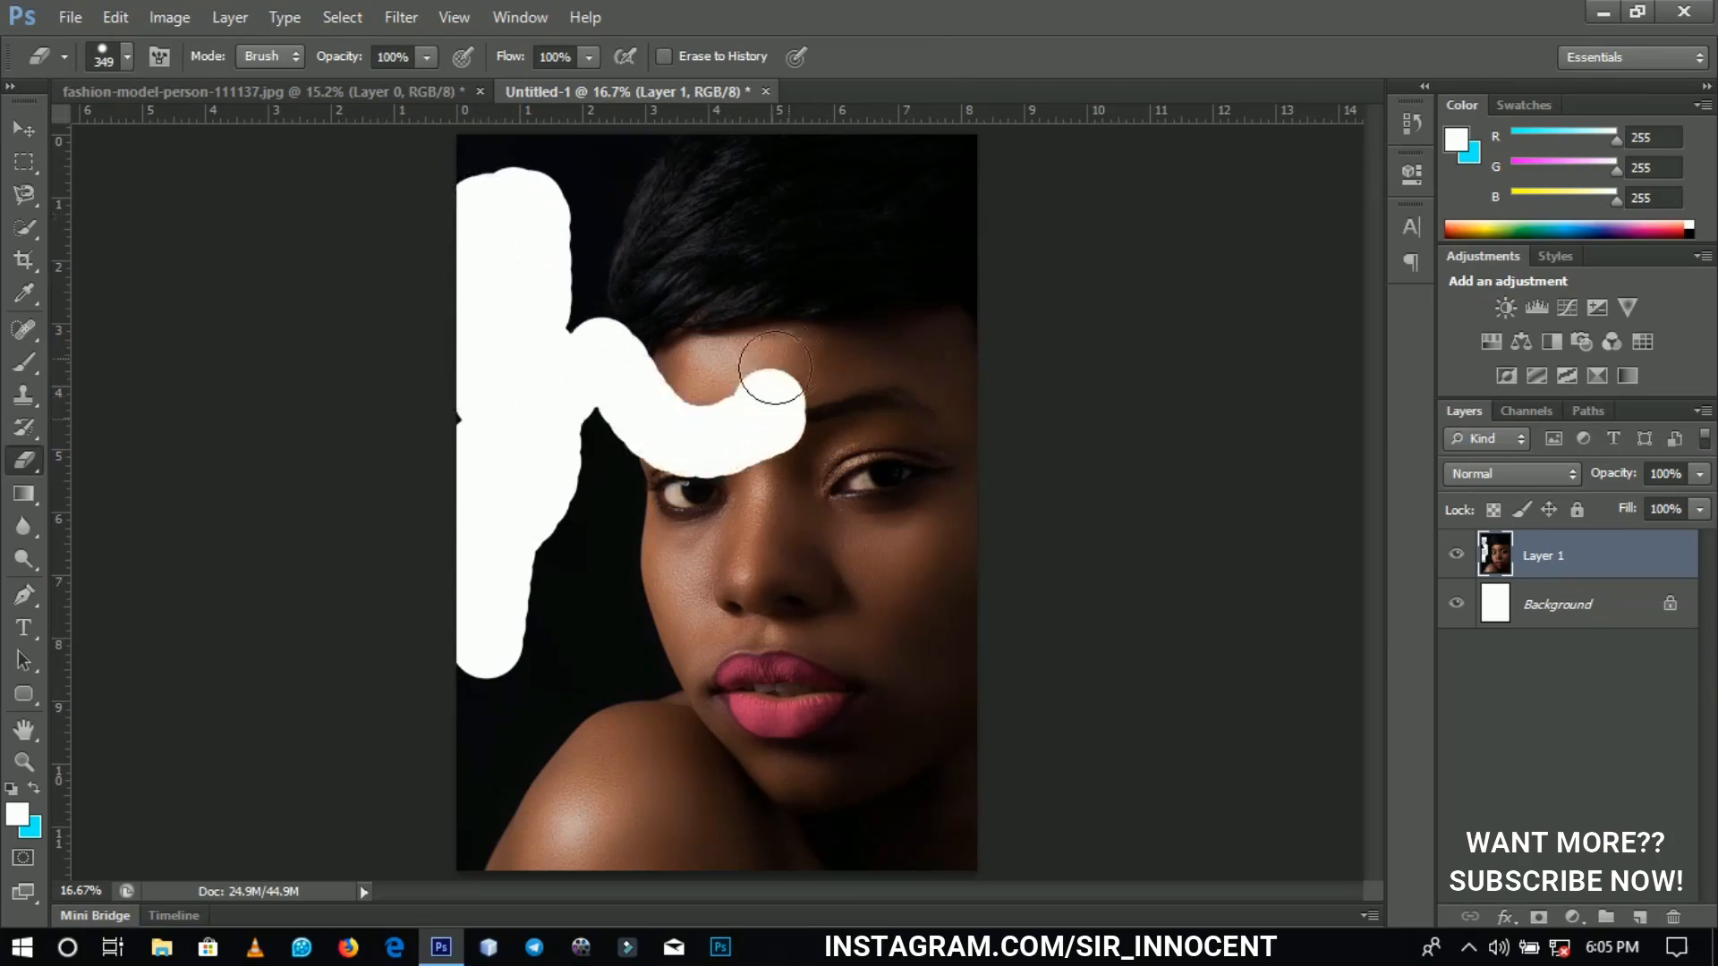
pyautogui.moveTo(775, 372); pyautogui.dragTo(867, 340)
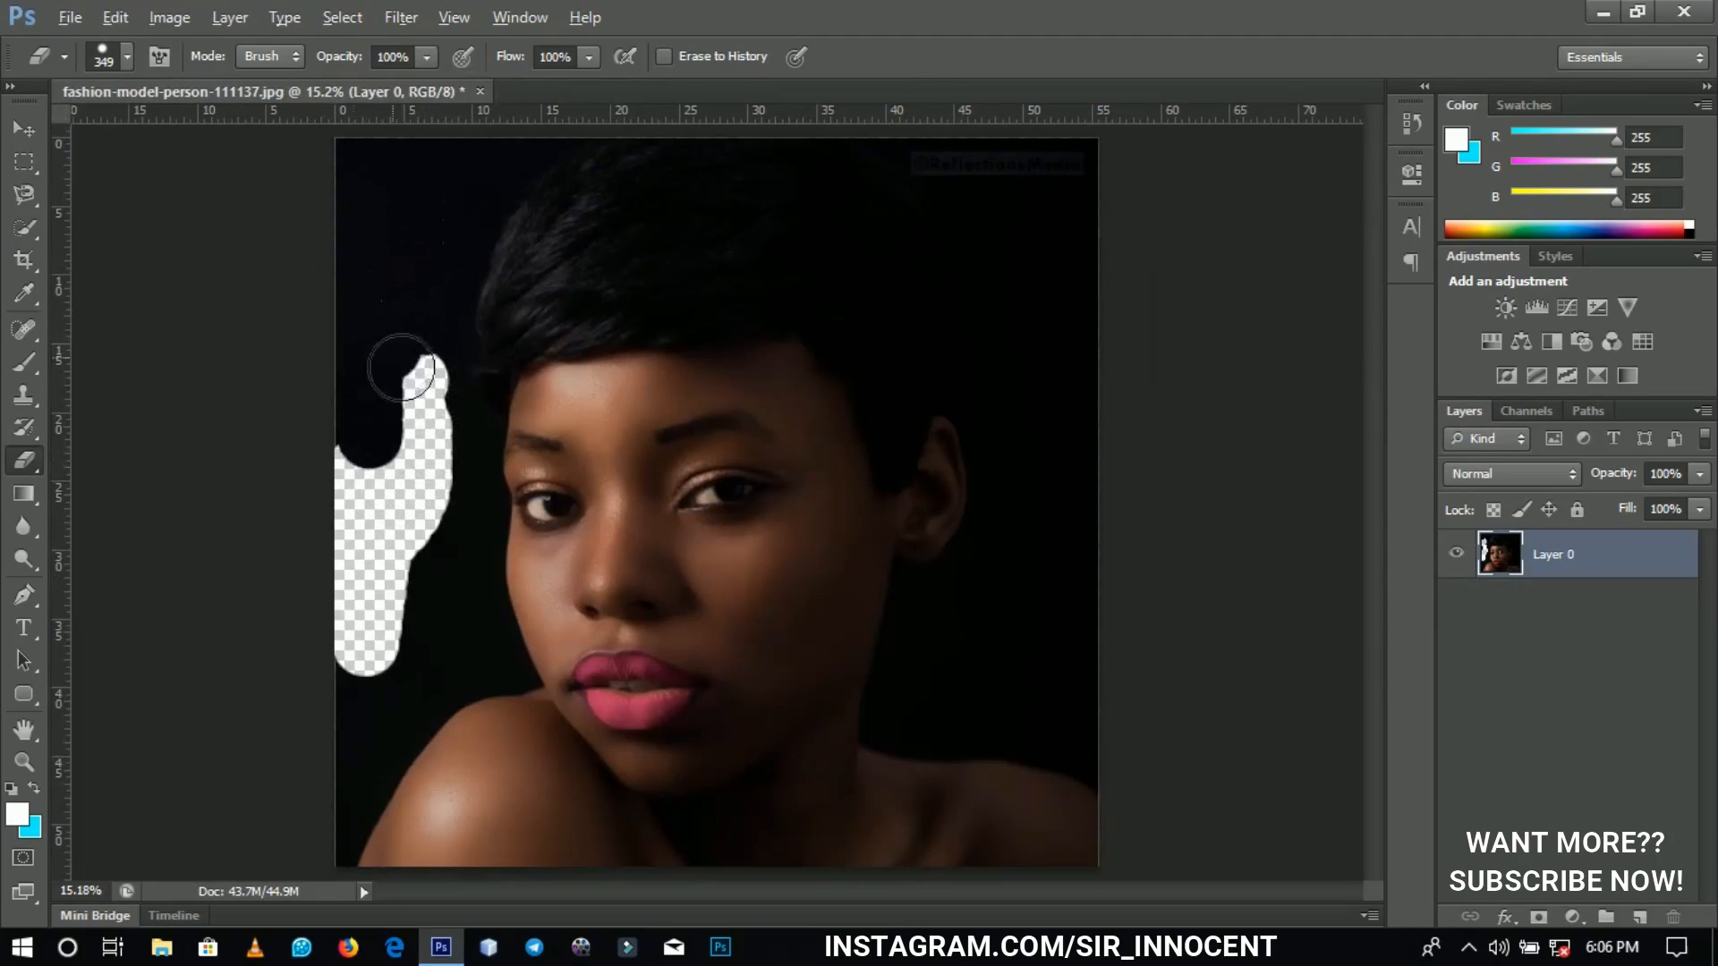
# Alt-erase over the transparent left-edge strip to restore most of the dark backdrop.
pyautogui.moveTo(400, 367); pyautogui.dragTo(383, 619)
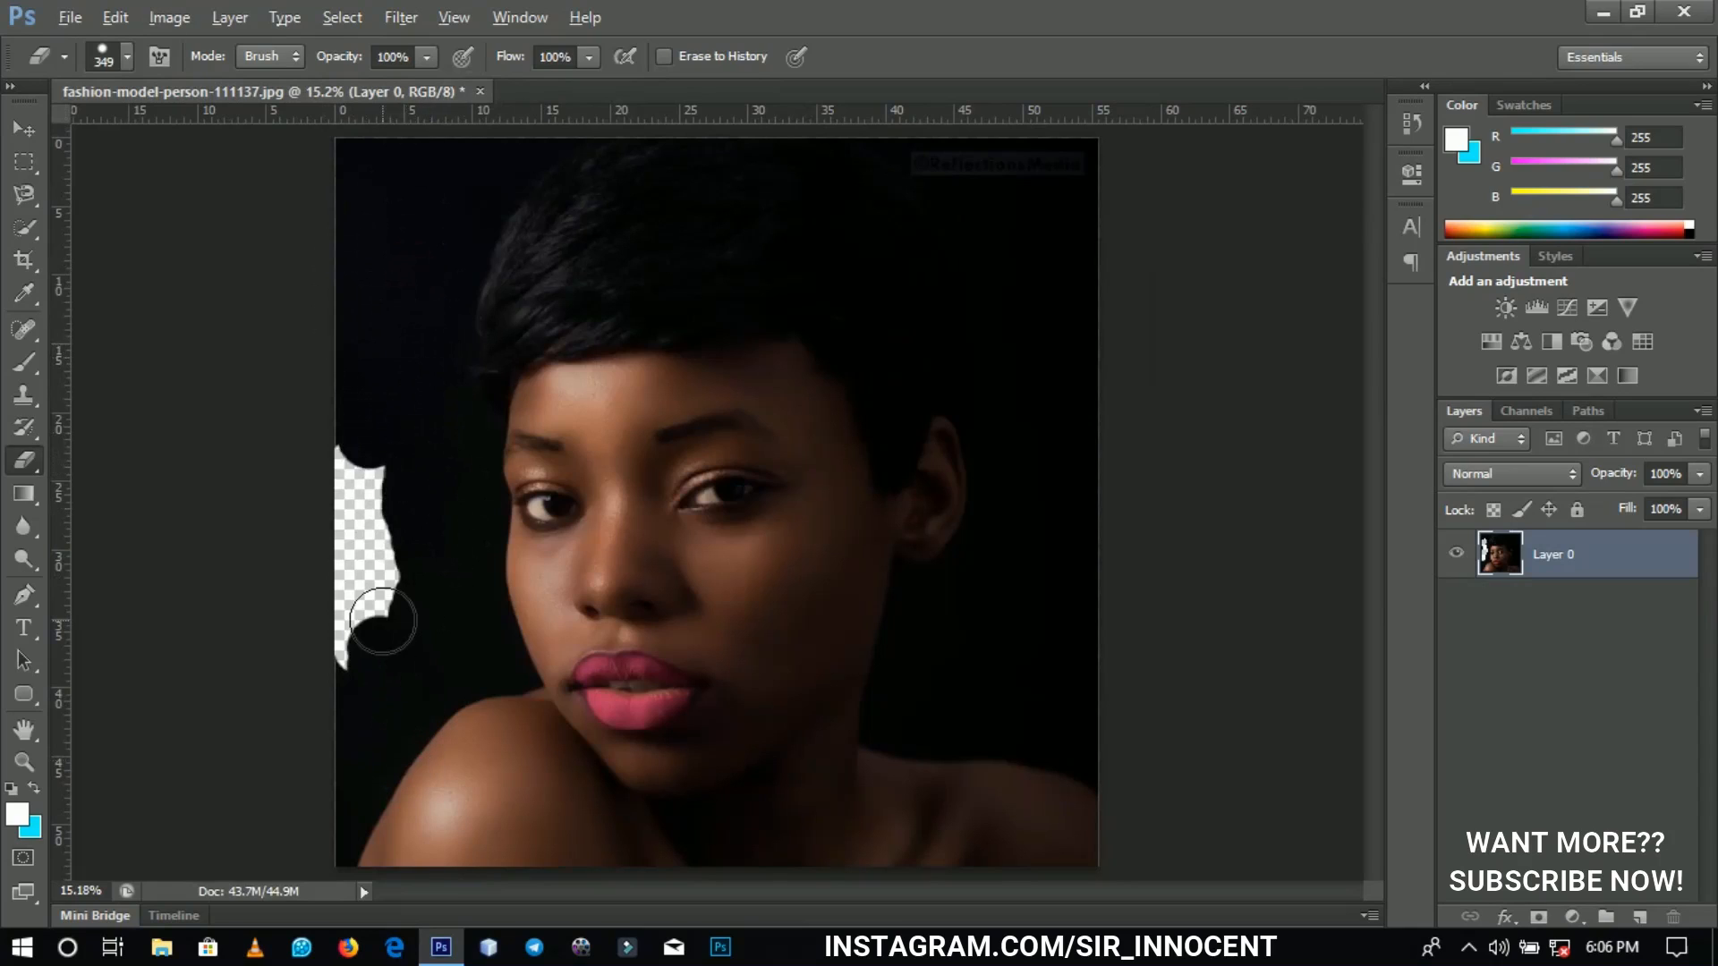